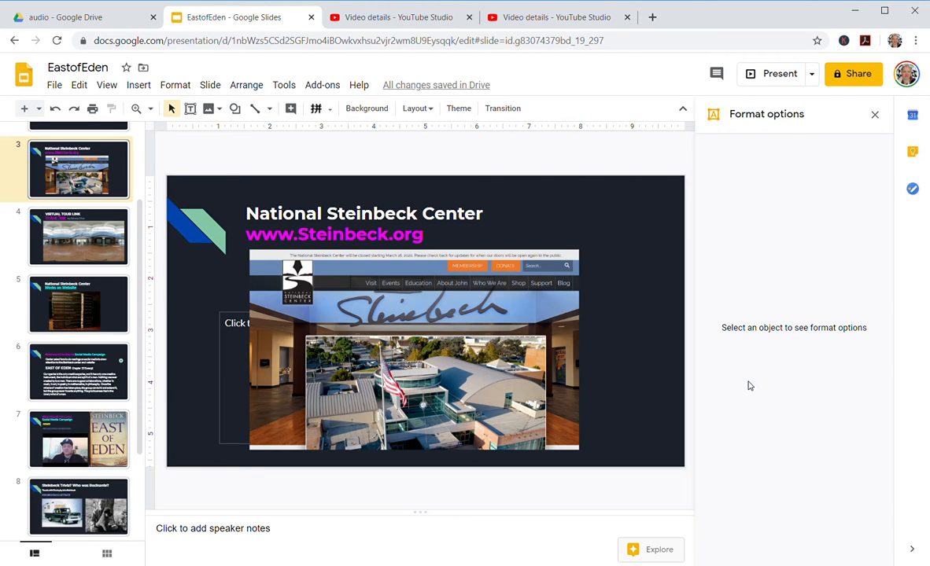
pyautogui.moveTo(776, 396)
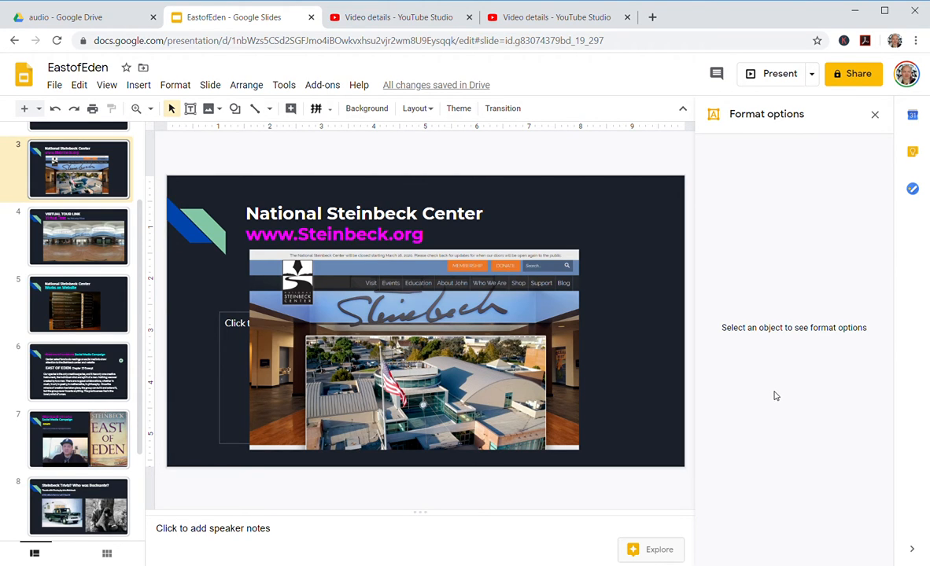
pyautogui.moveTo(838, 464)
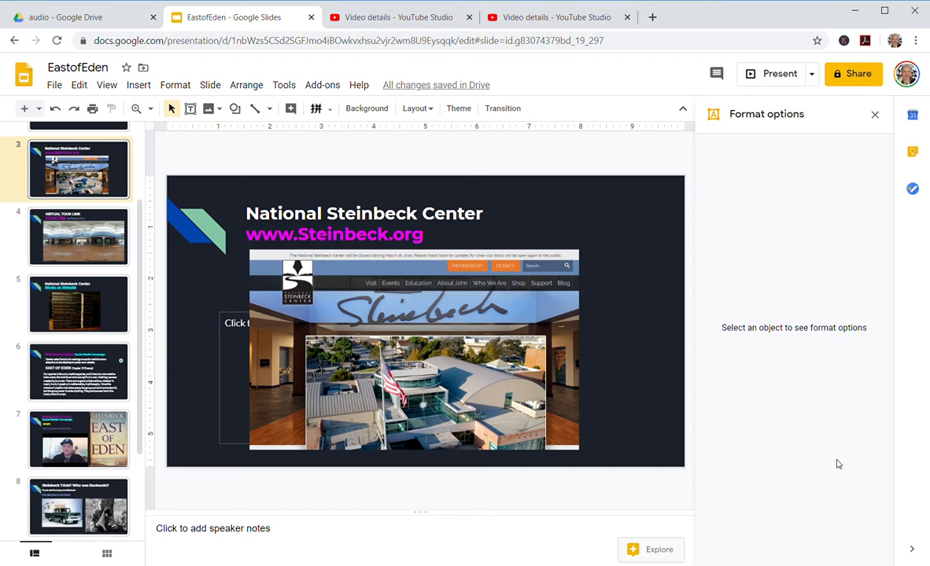
pyautogui.moveTo(820, 467)
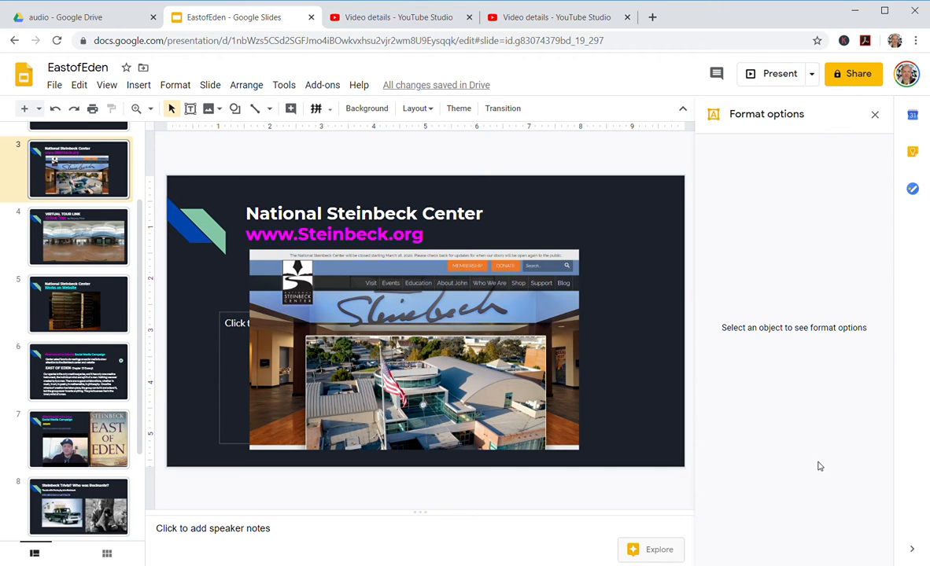
pyautogui.moveTo(724, 367)
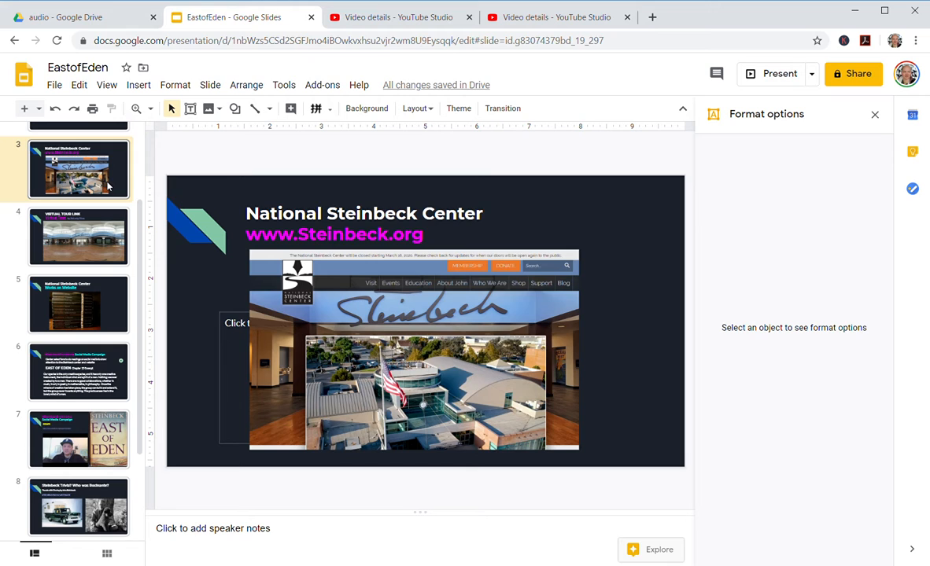
# Select the old steinbeck.org website screenshot on slide 3 for deletion.
pyautogui.click(79, 257)
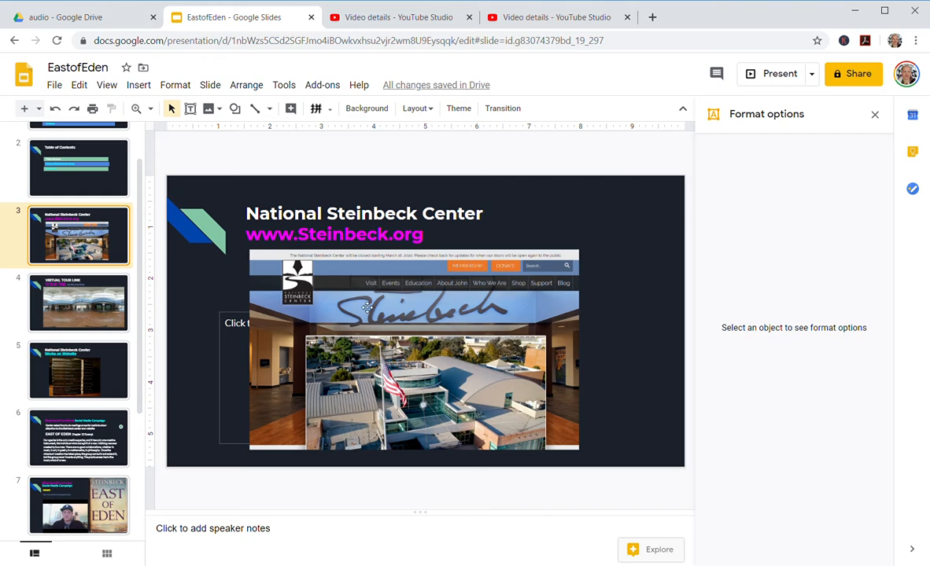
pyautogui.moveTo(366, 295)
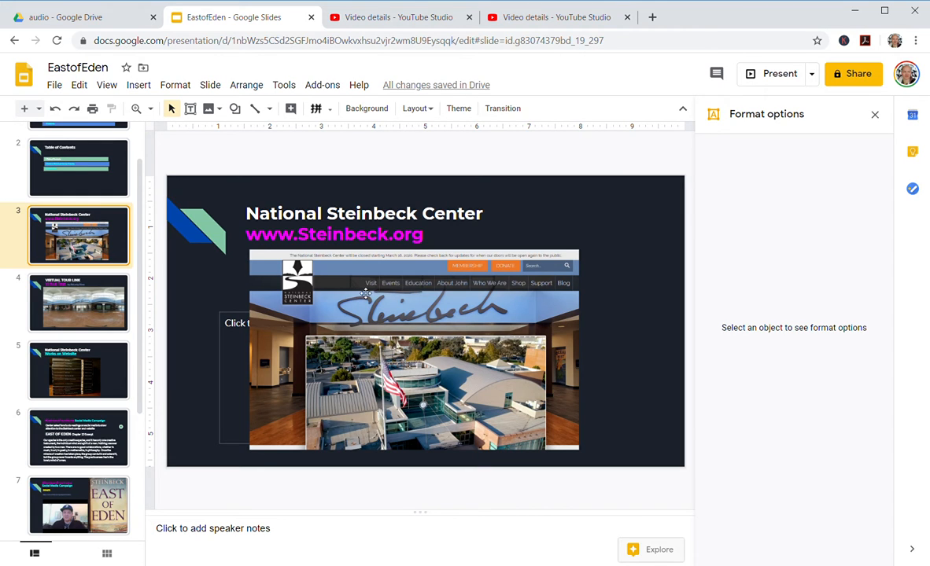
pyautogui.moveTo(518, 218)
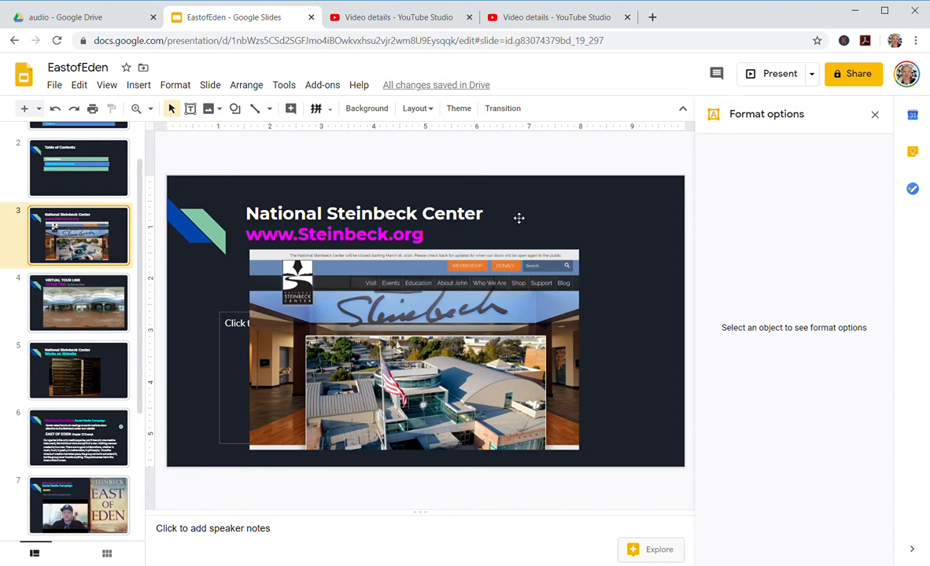
pyautogui.click(413, 354)
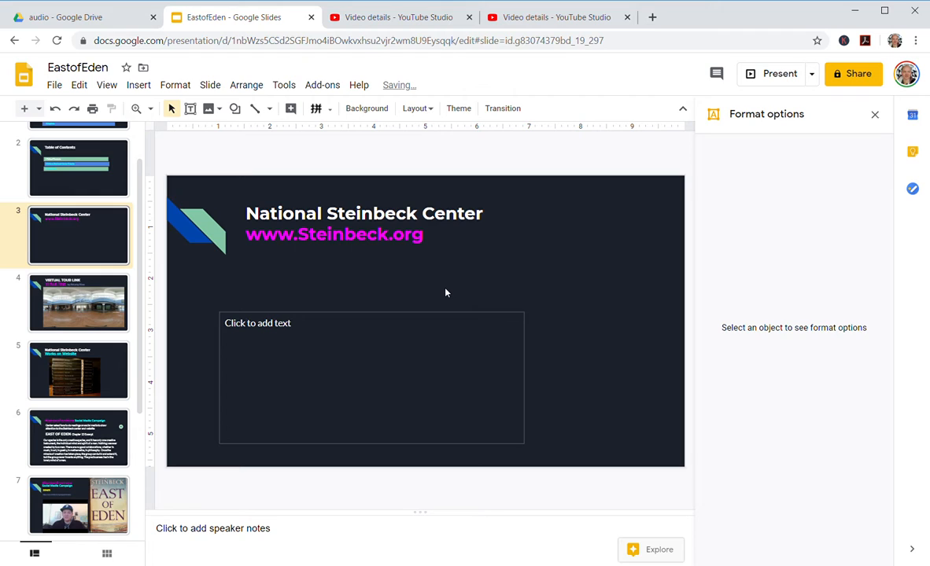
pyautogui.moveTo(447, 293)
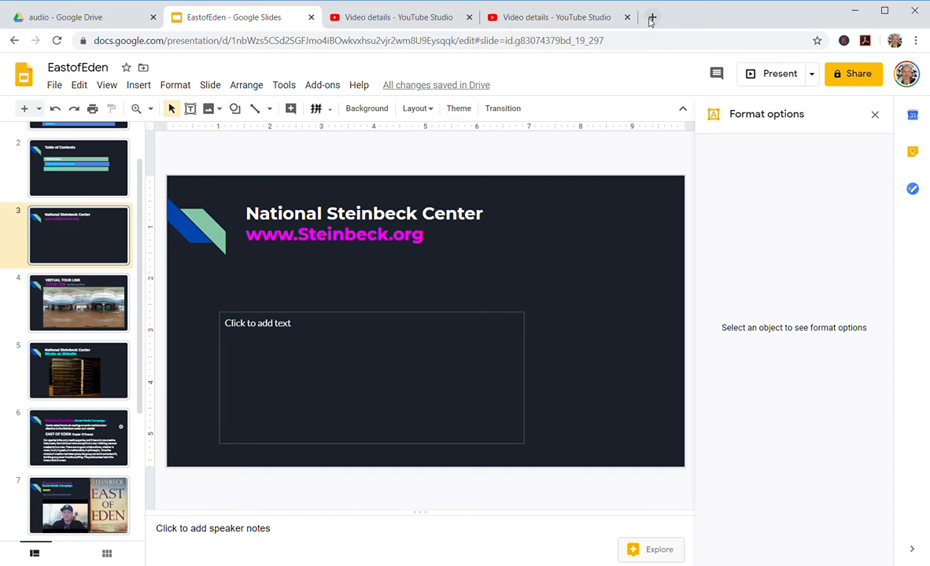
# Load steinbeck.org in a new browser tab.
pyautogui.click(651, 17)
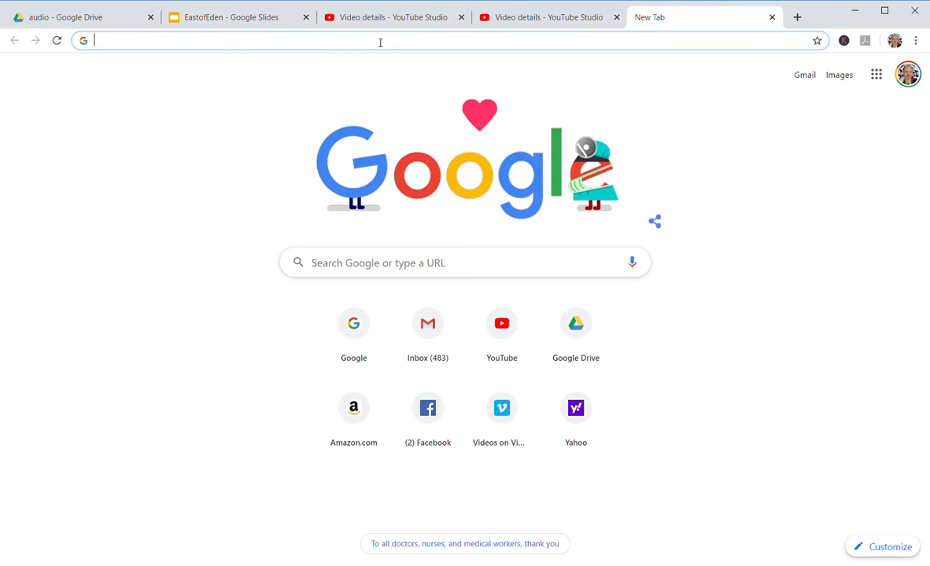
pyautogui.write('steinbeck.org')
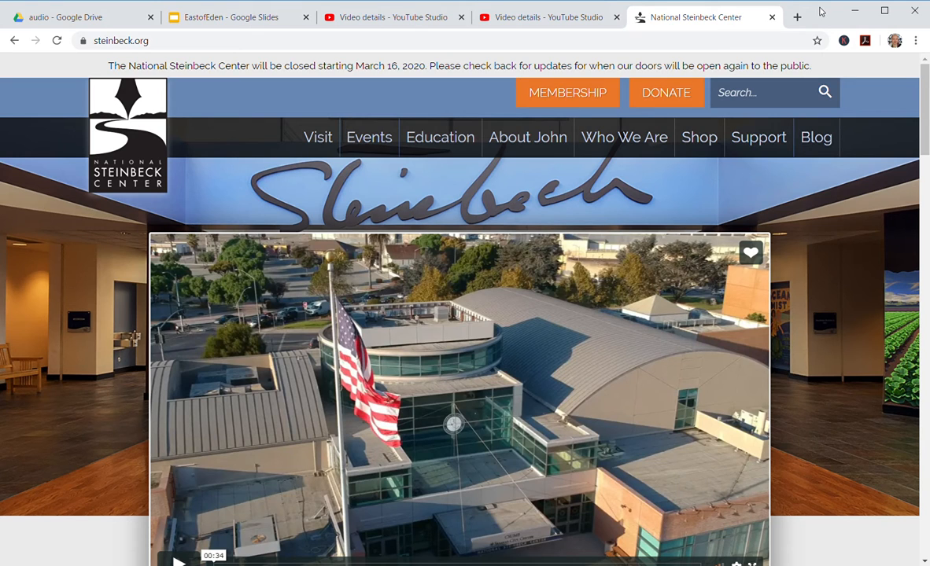
pyautogui.moveTo(114, 429)
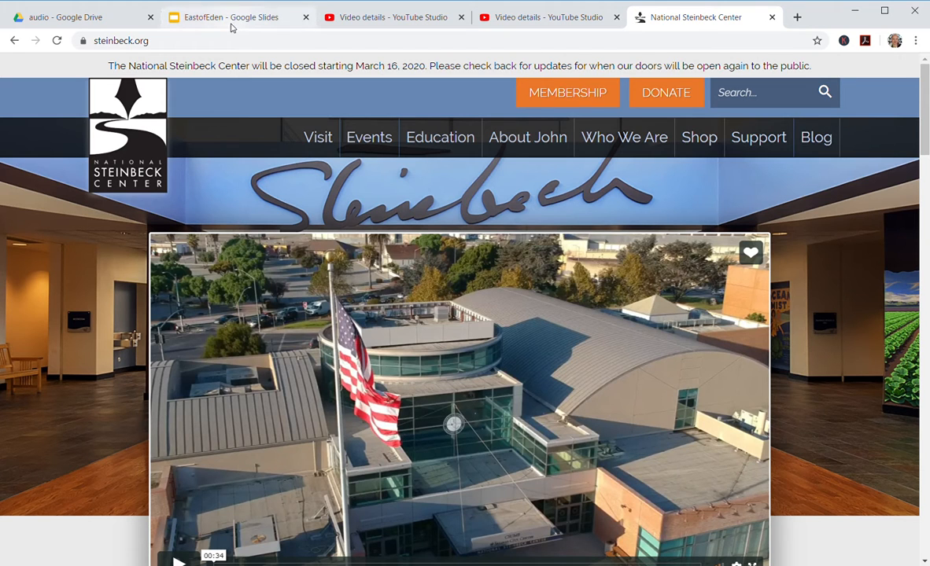
# Return to the EastofEden presentation and select slide 3's empty text box.
pyautogui.click(231, 16)
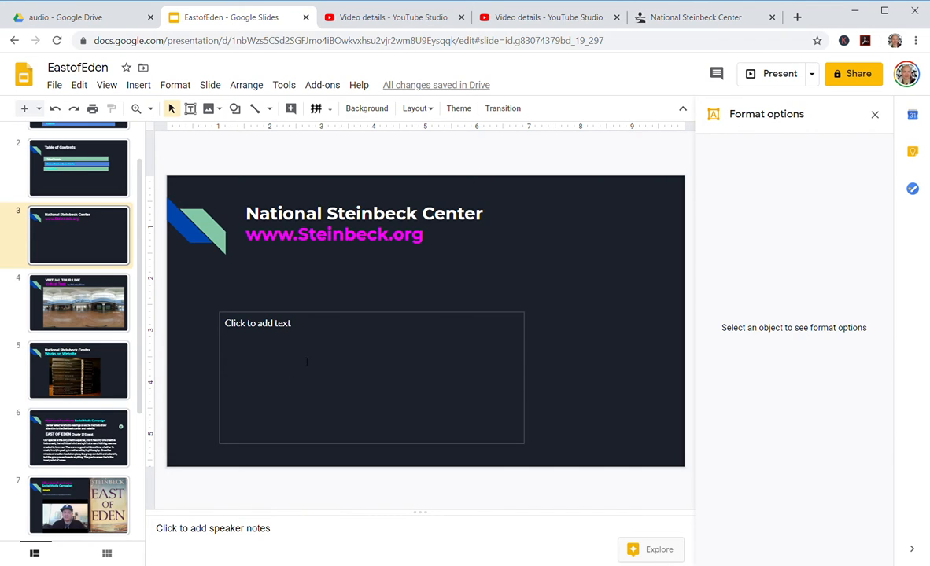
pyautogui.moveTo(307, 340)
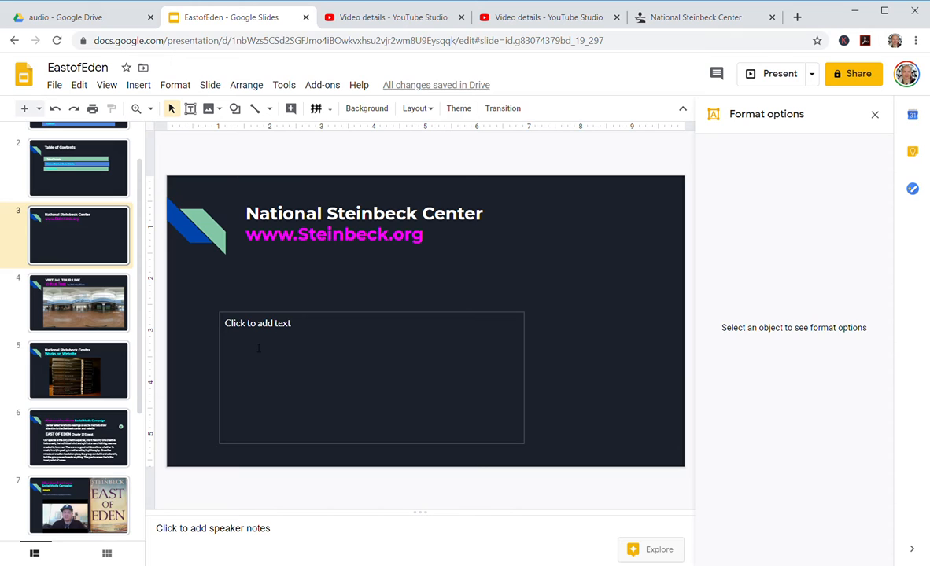
pyautogui.click(139, 85)
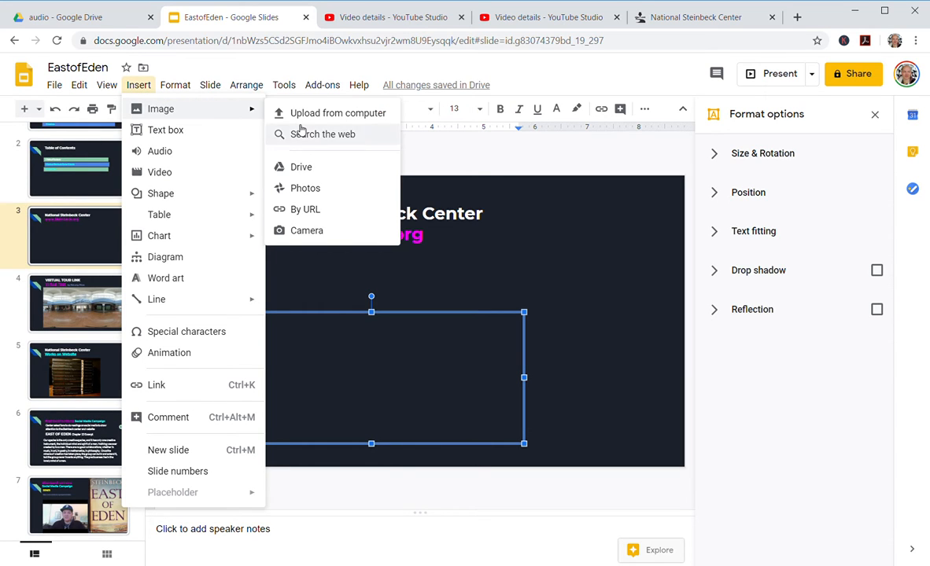
pyautogui.moveTo(319, 134)
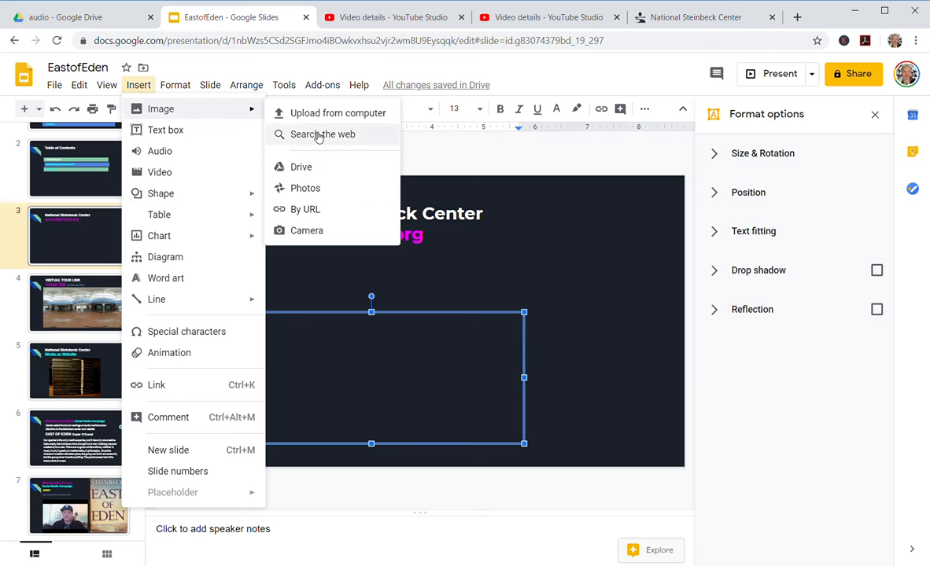
pyautogui.moveTo(306, 231)
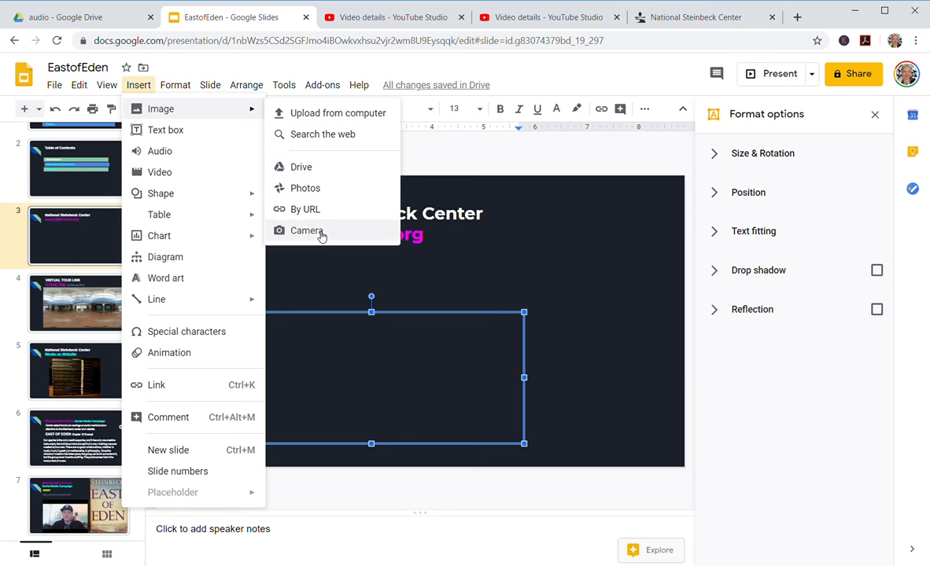
pyautogui.moveTo(337, 113)
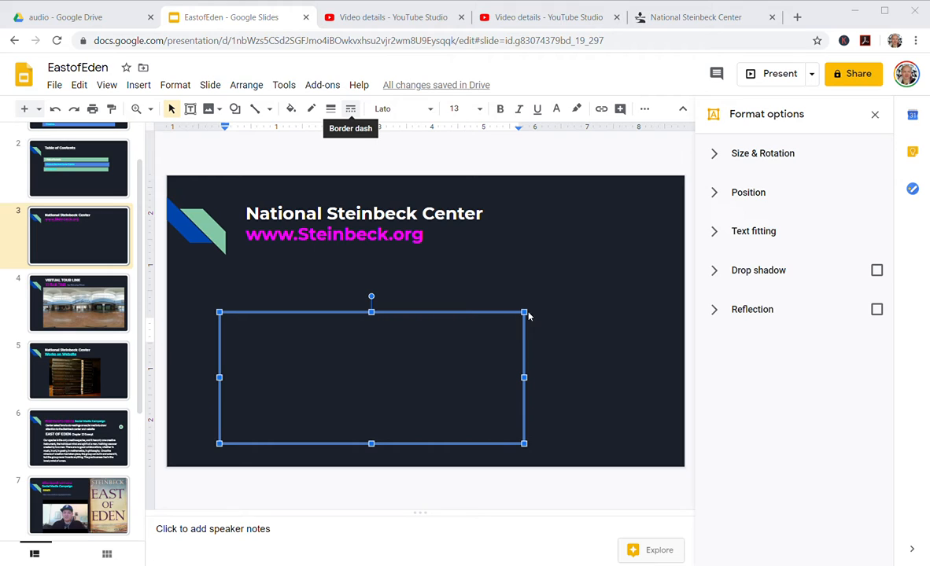
pyautogui.moveTo(516, 350)
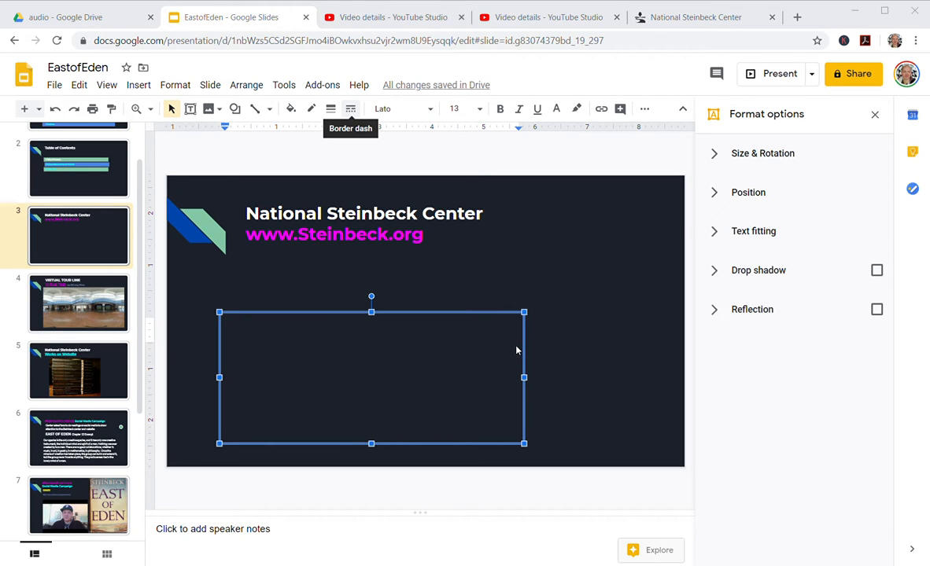
pyautogui.moveTo(639, 247)
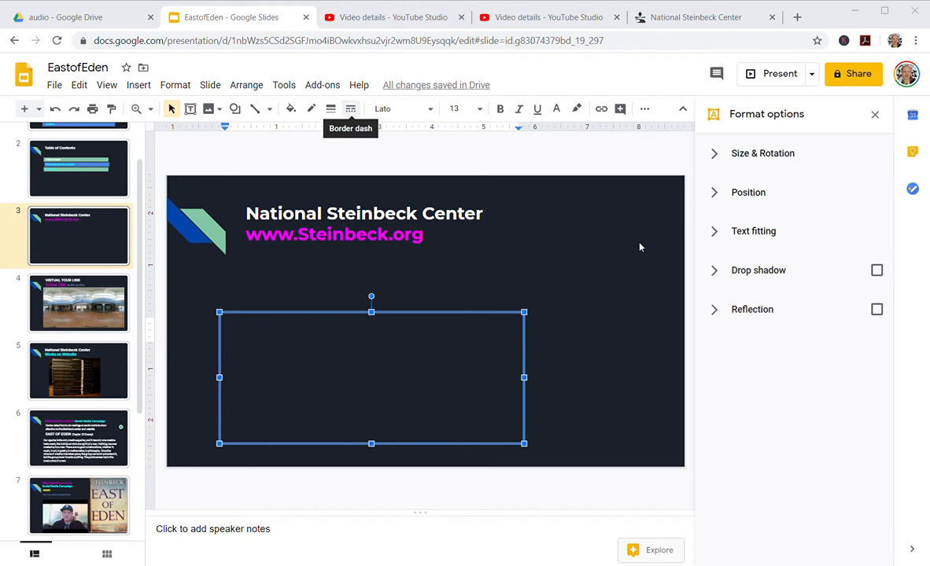
pyautogui.moveTo(455, 269)
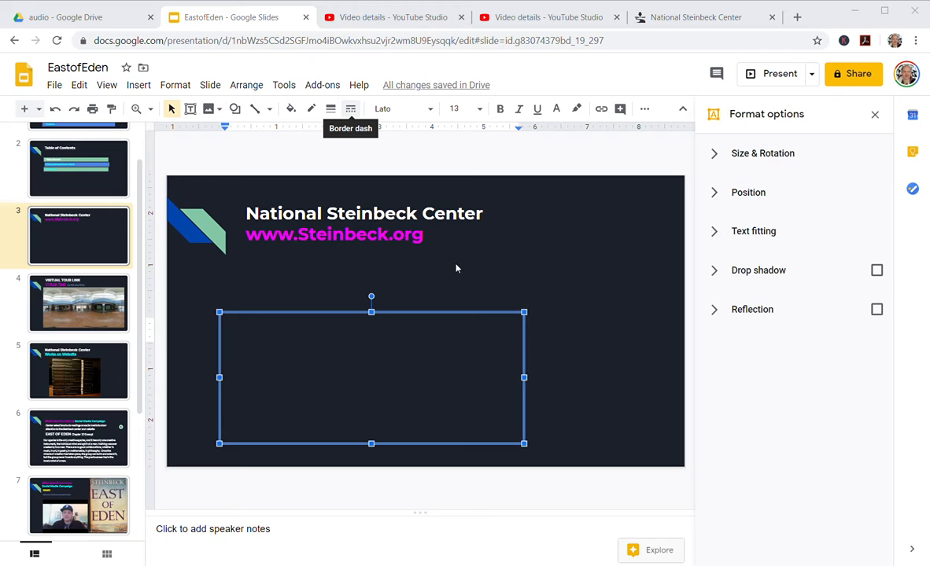
pyautogui.moveTo(460, 269)
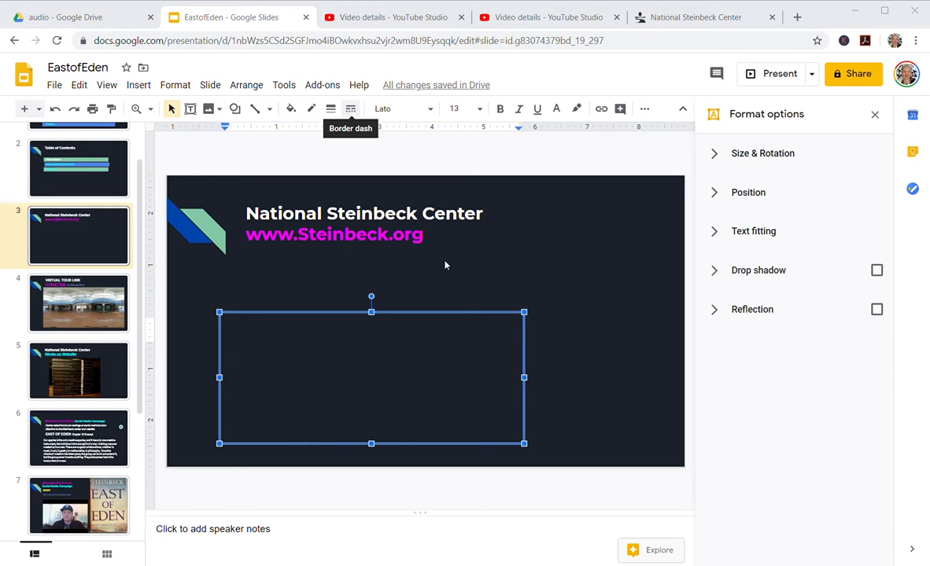
pyautogui.moveTo(606, 517)
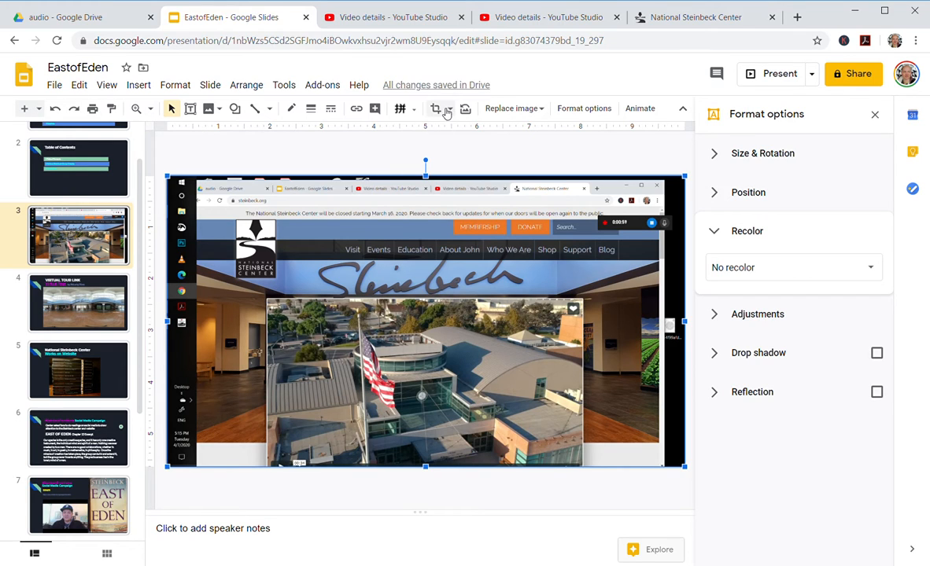
# Start cropping the newly inserted steinbeck.org screenshot.
pyautogui.click(436, 108)
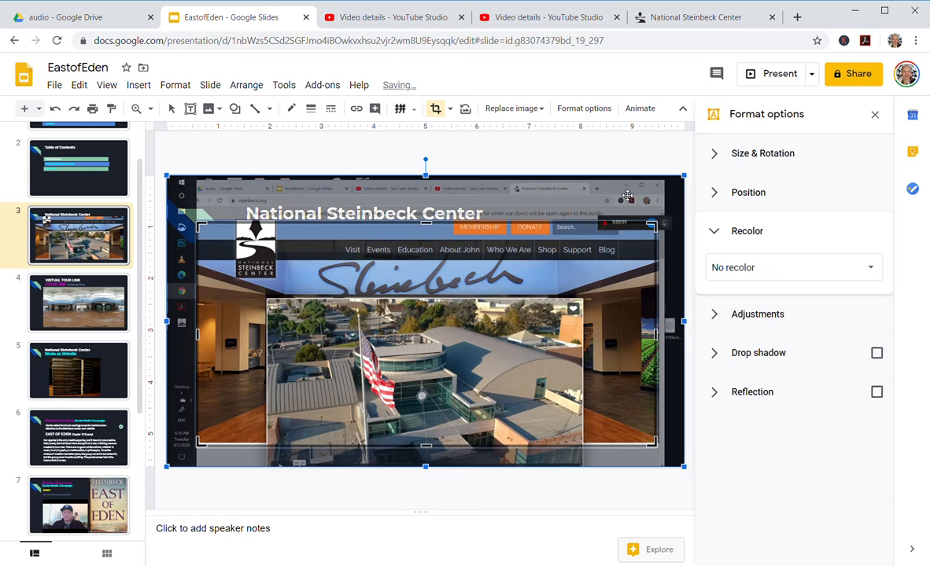
pyautogui.moveTo(446, 280)
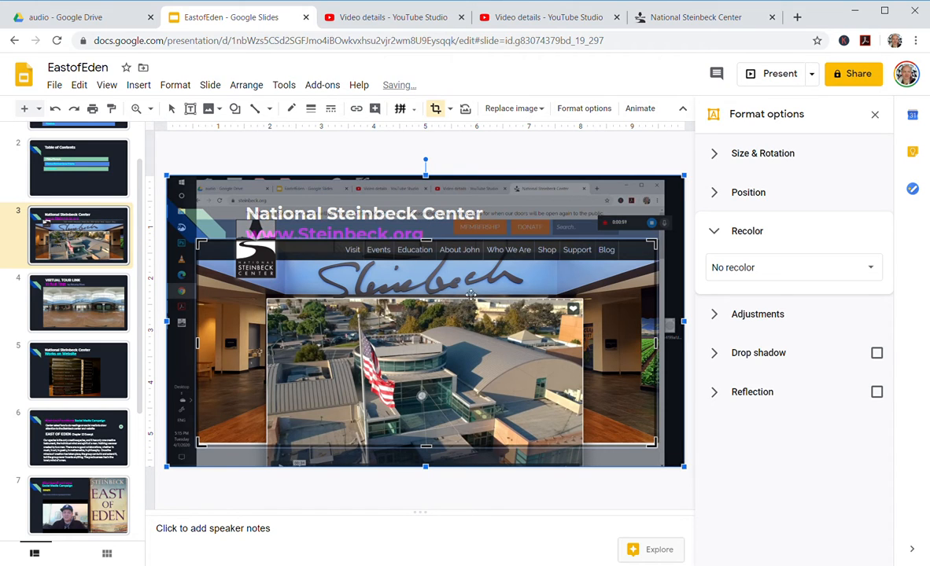
pyautogui.moveTo(549, 340)
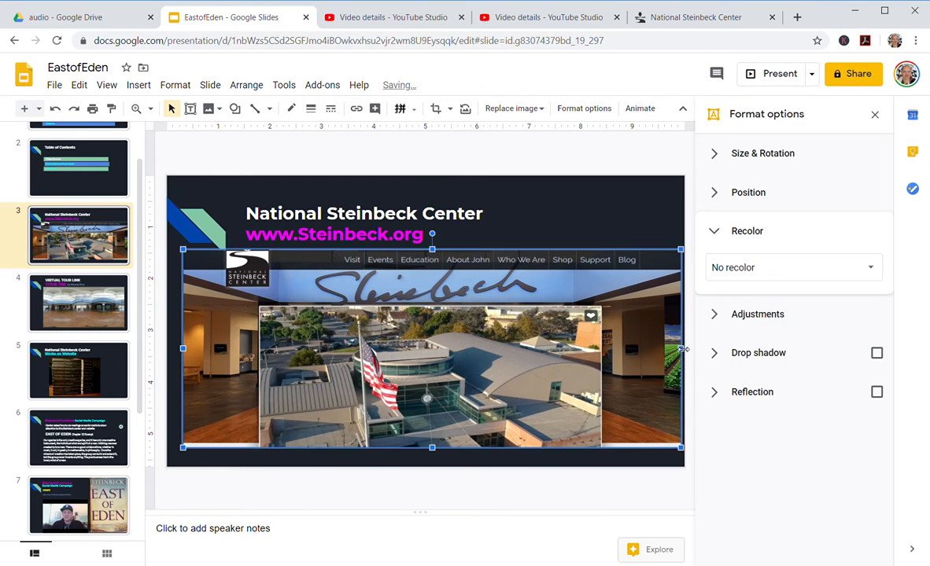
# Shrink the cropped steinbeck.org screenshot so it fits below the title.
pyautogui.moveTo(681, 348); pyautogui.dragTo(619, 349)
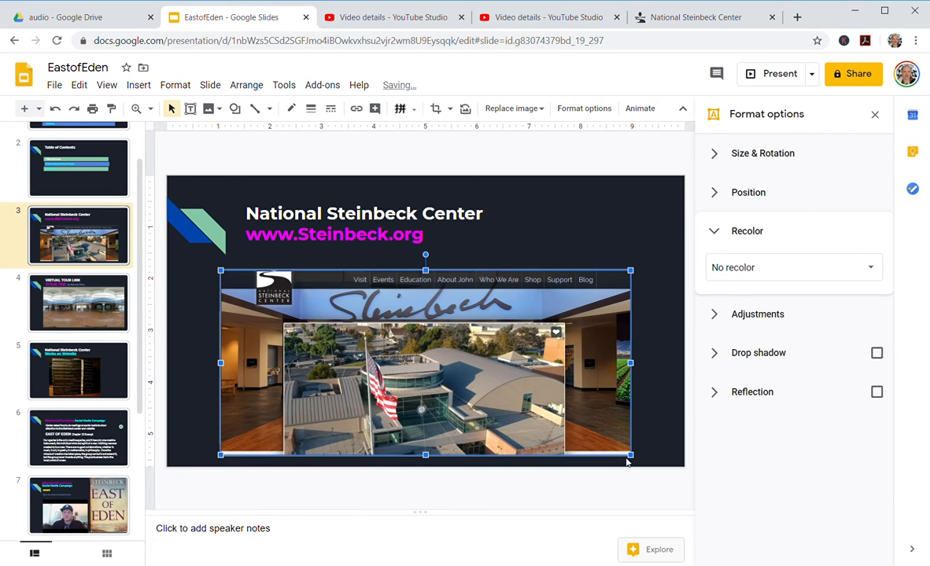
pyautogui.moveTo(629, 455); pyautogui.dragTo(598, 441)
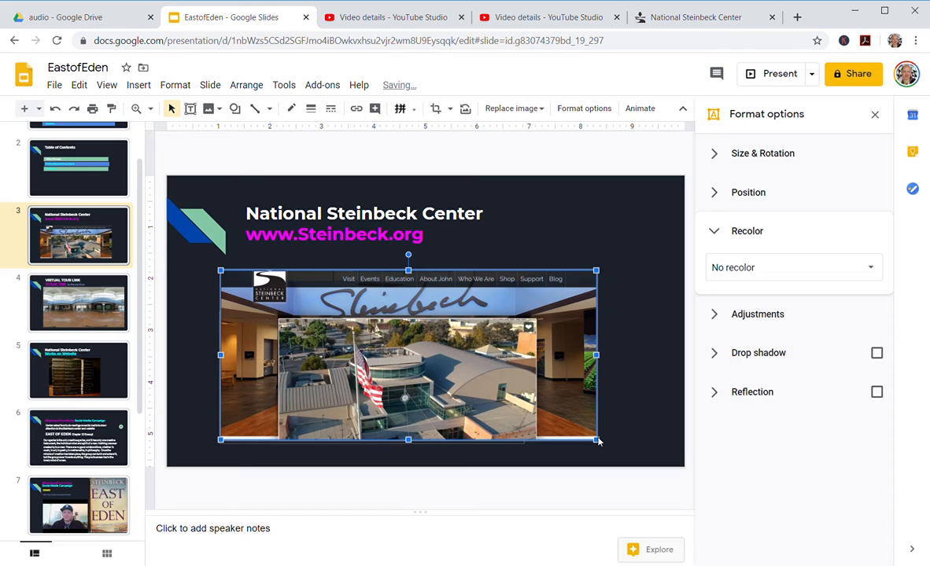
pyautogui.moveTo(577, 307)
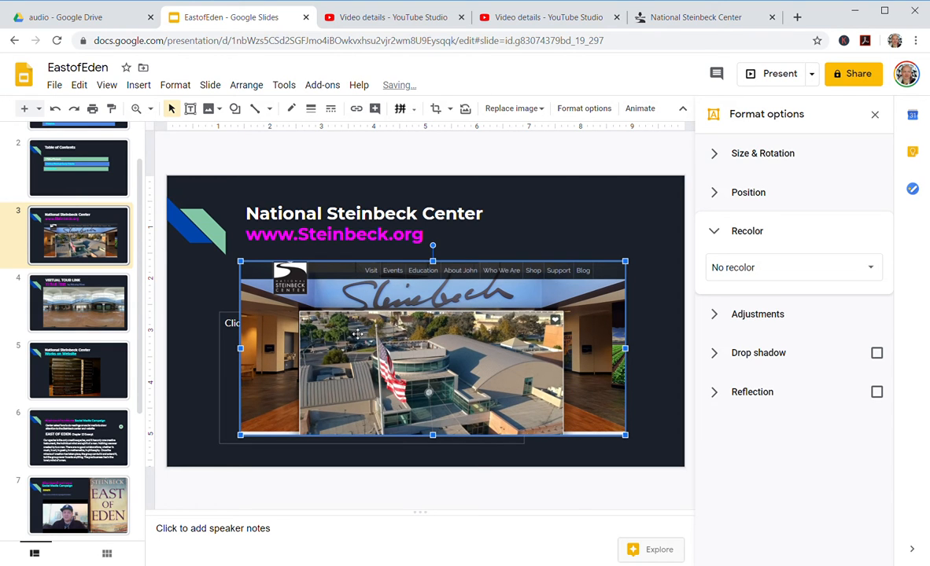
# Go to slide 4, then view the Virtual Tour - National Steinbeck Center tab.
pyautogui.click(78, 303)
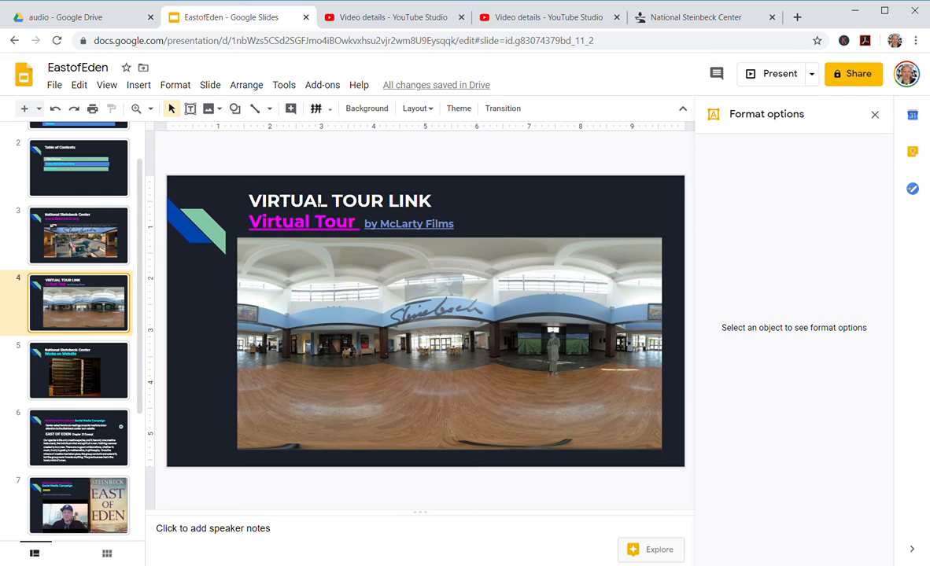
pyautogui.moveTo(459, 306)
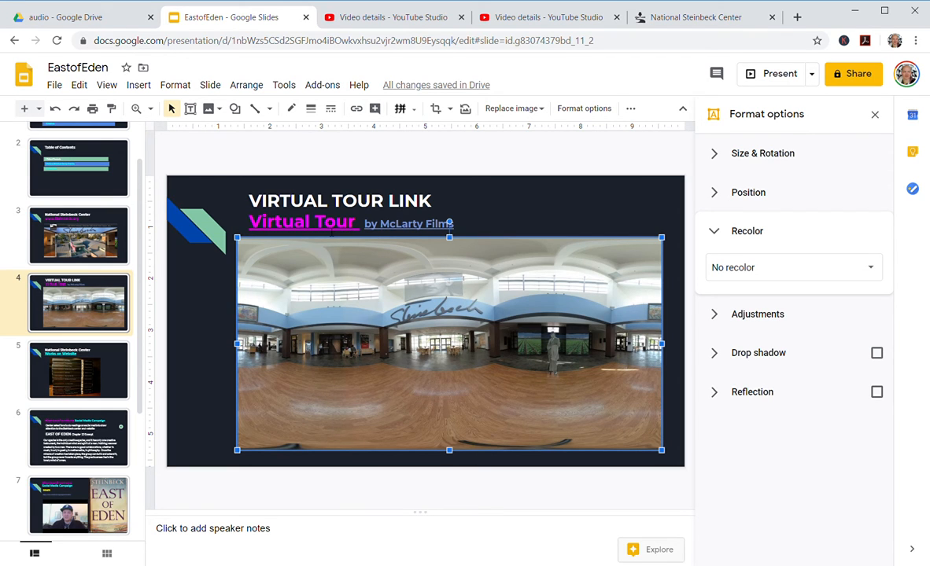
pyautogui.click(303, 222)
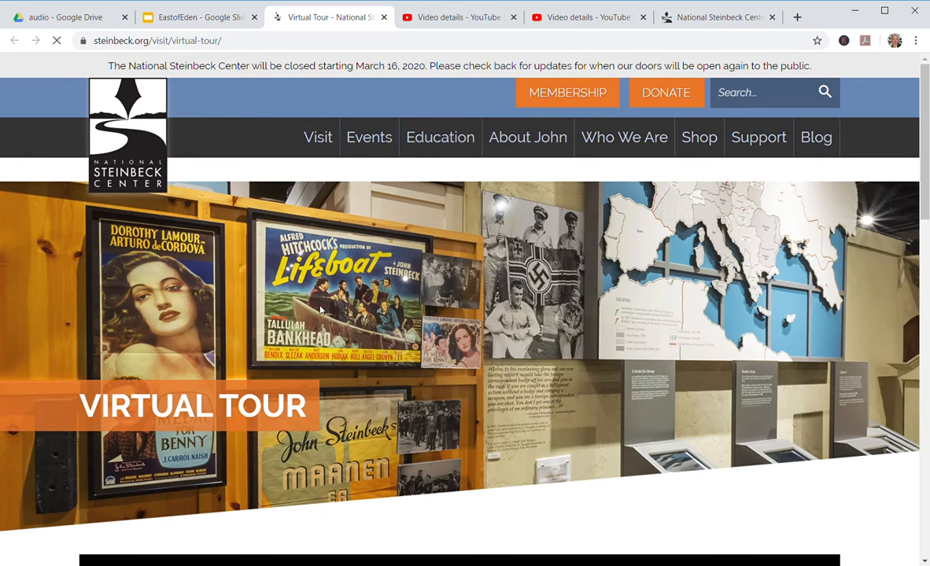
# Look around the tour's entrance panorama, then move into the lobby scene.
pyautogui.scroll(-3)
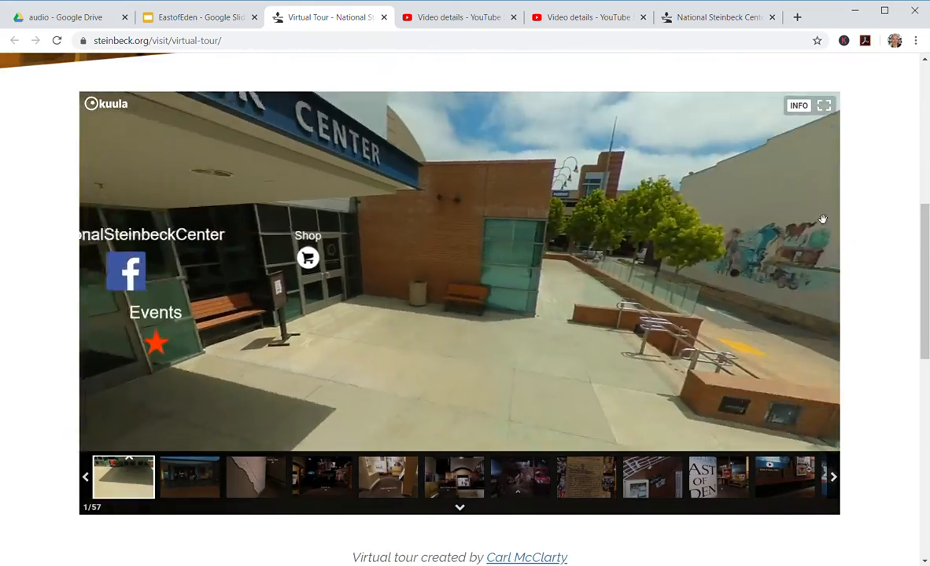
pyautogui.moveTo(823, 219); pyautogui.dragTo(548, 355)
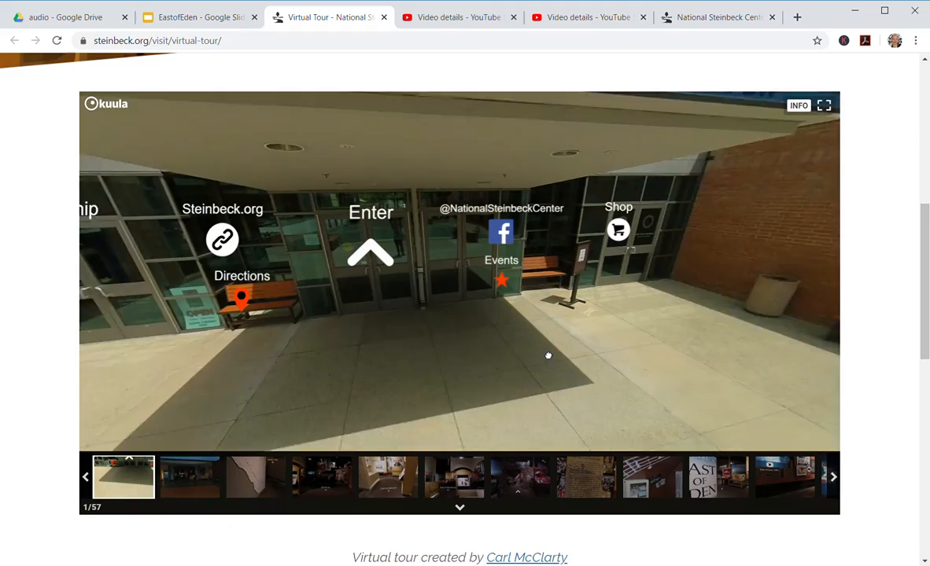
pyautogui.click(369, 252)
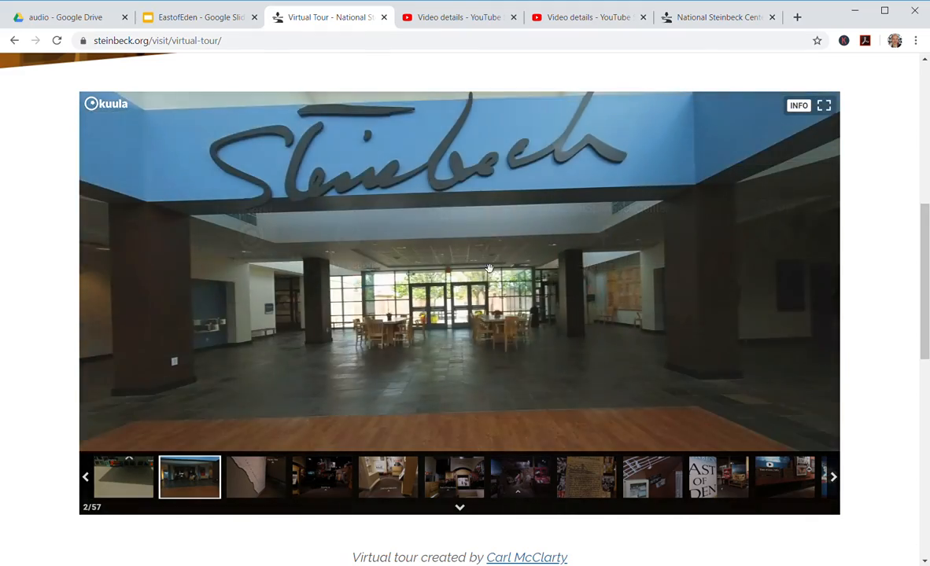
pyautogui.moveTo(488, 268); pyautogui.dragTo(618, 350)
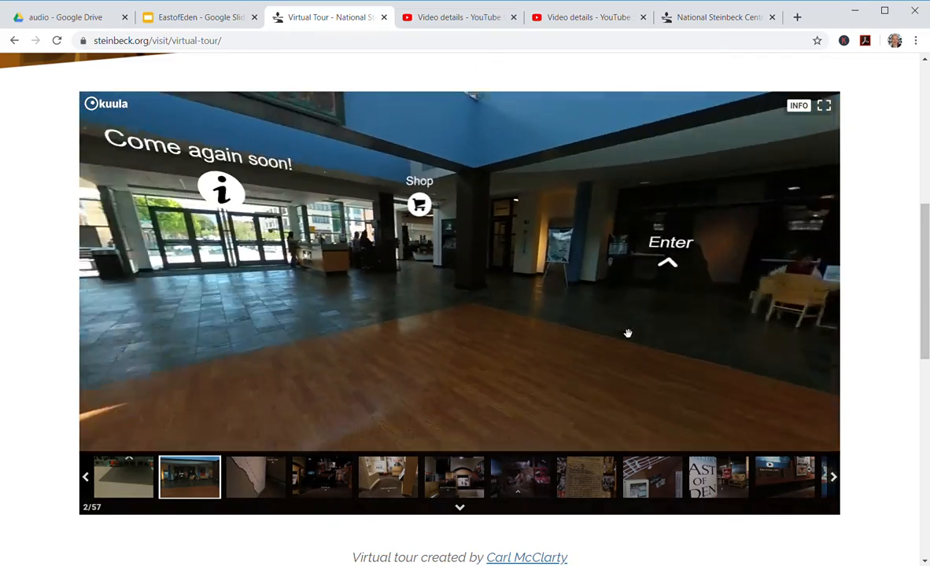
# Turn the lobby view, visit the statue scene, and return to the presentation.
pyautogui.moveTo(628, 333); pyautogui.dragTo(416, 358)
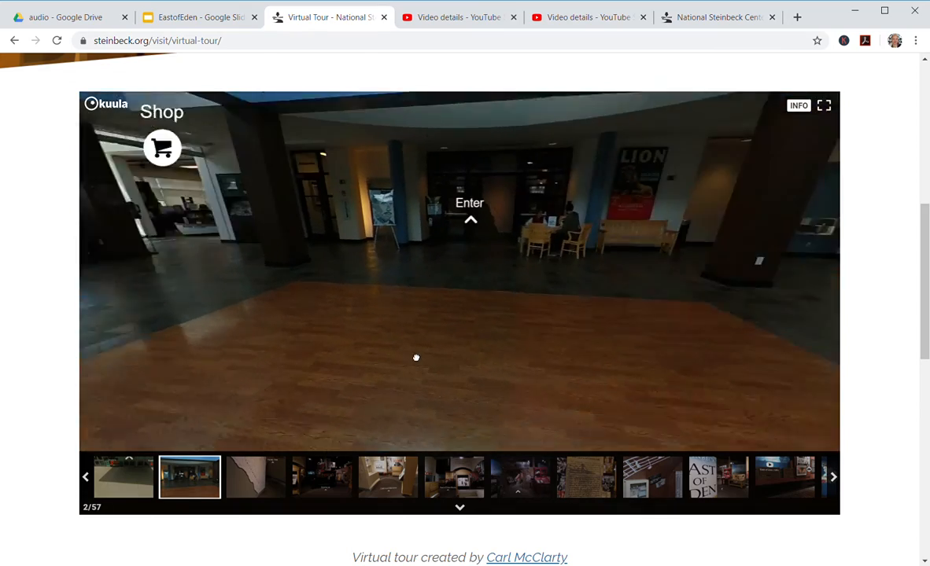
pyautogui.click(255, 476)
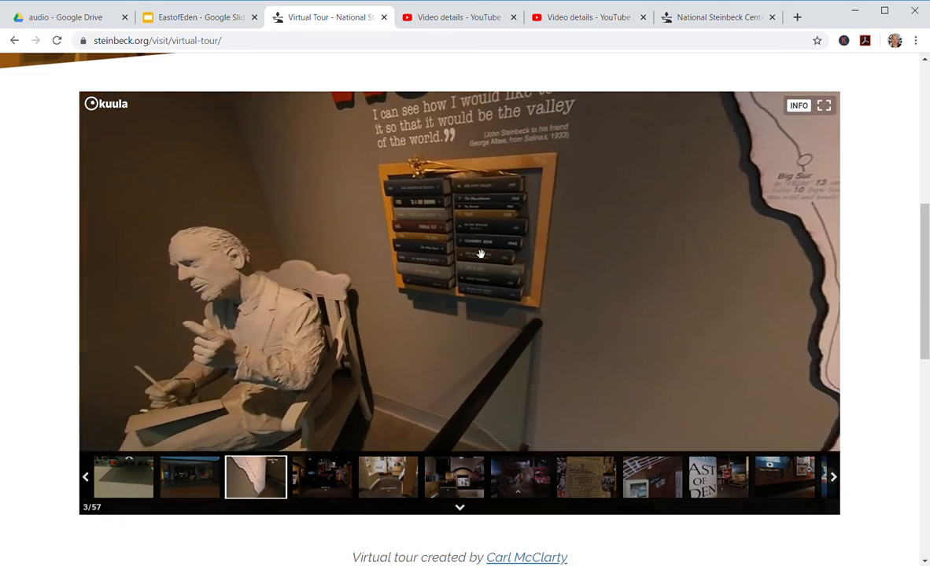
pyautogui.moveTo(481, 253); pyautogui.dragTo(486, 326)
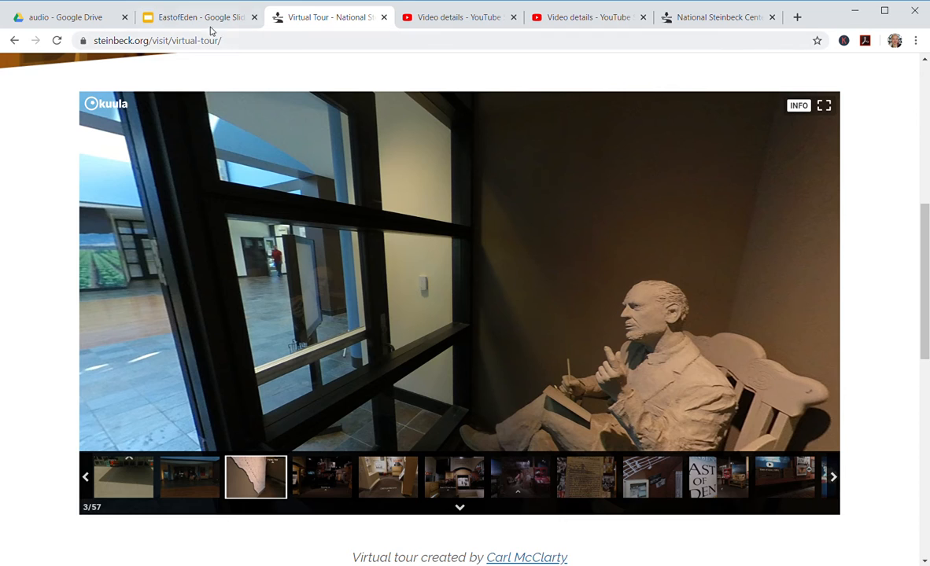
pyautogui.click(198, 17)
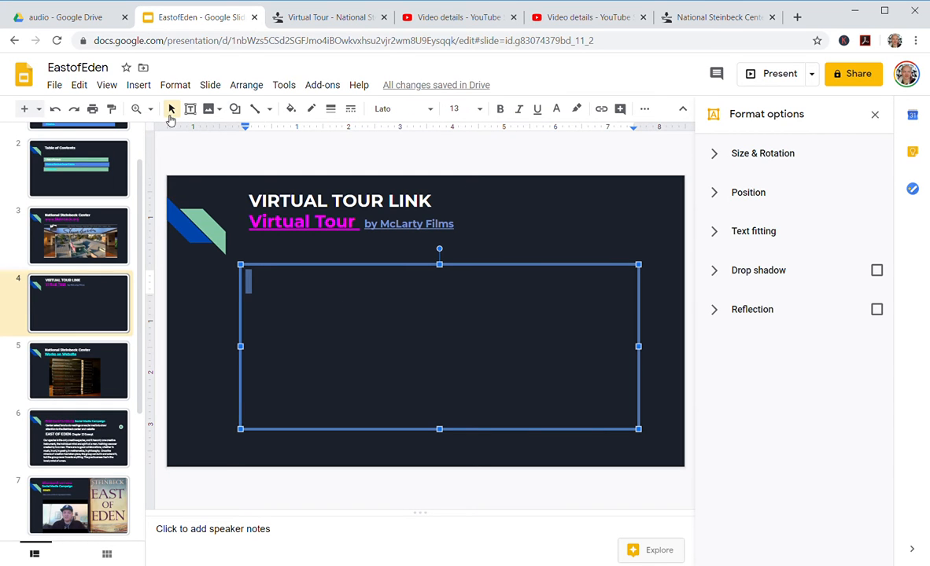
# Start adding a Google Photos image to slide 4's text box.
pyautogui.click(139, 85)
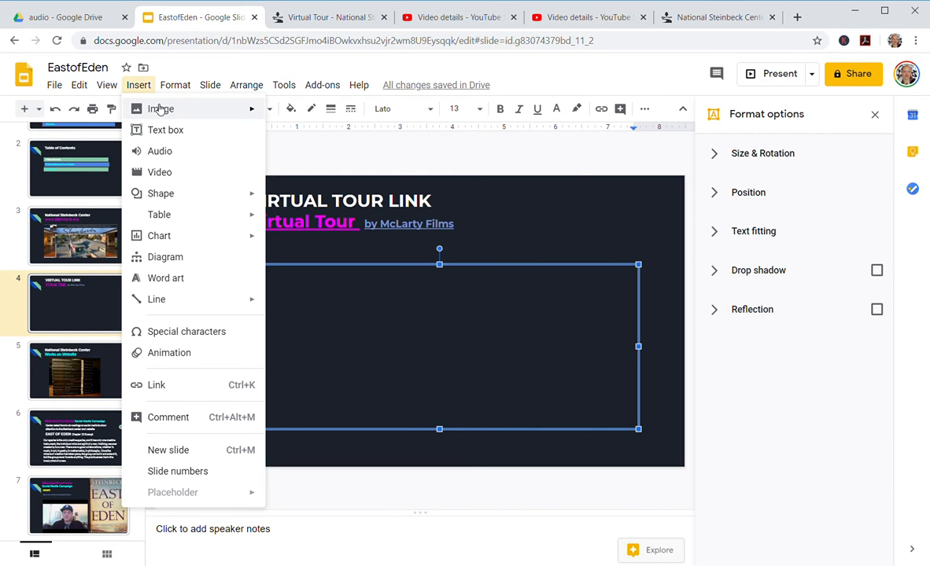
pyautogui.click(160, 109)
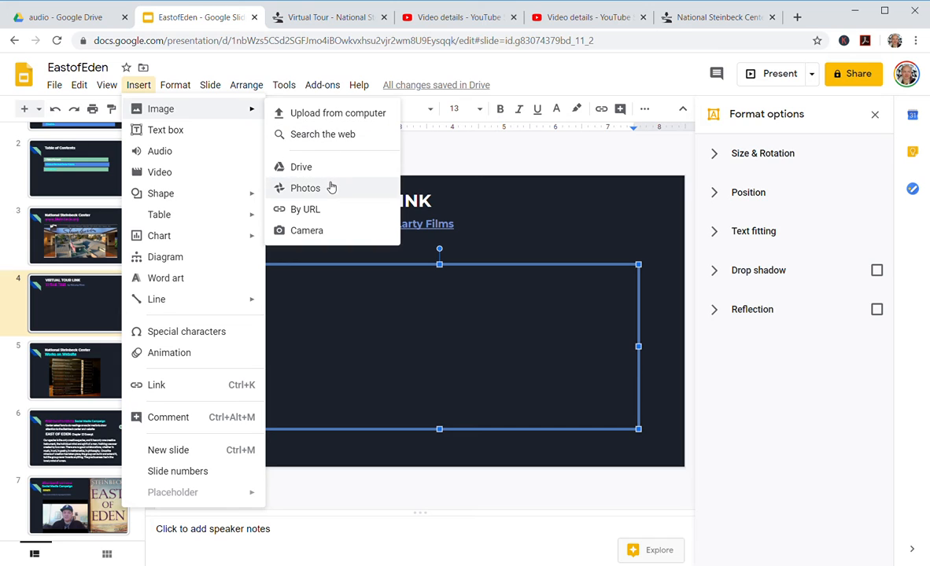
pyautogui.click(323, 134)
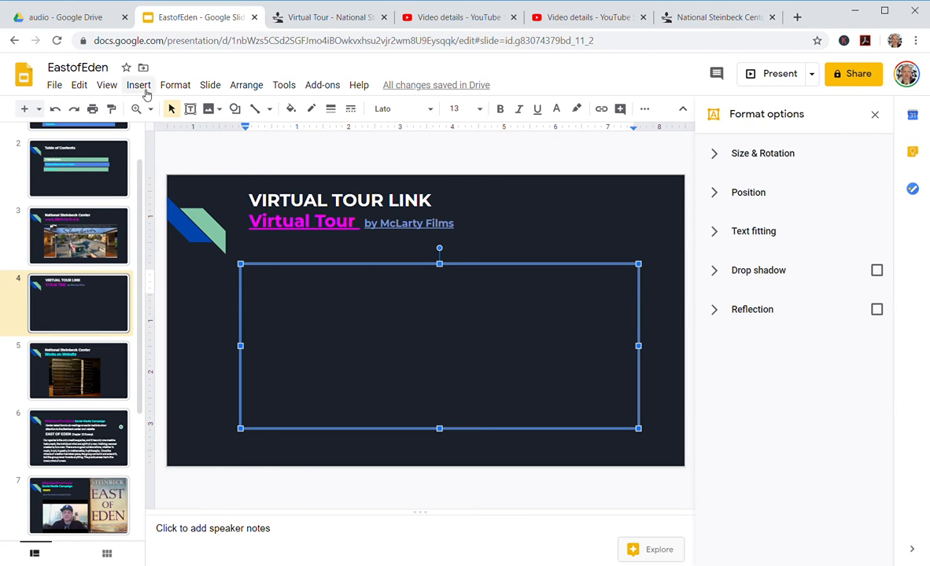
# Search photos for 'salinas' and insert the lobby panorama with the Steinbeck statue.
pyautogui.click(139, 85)
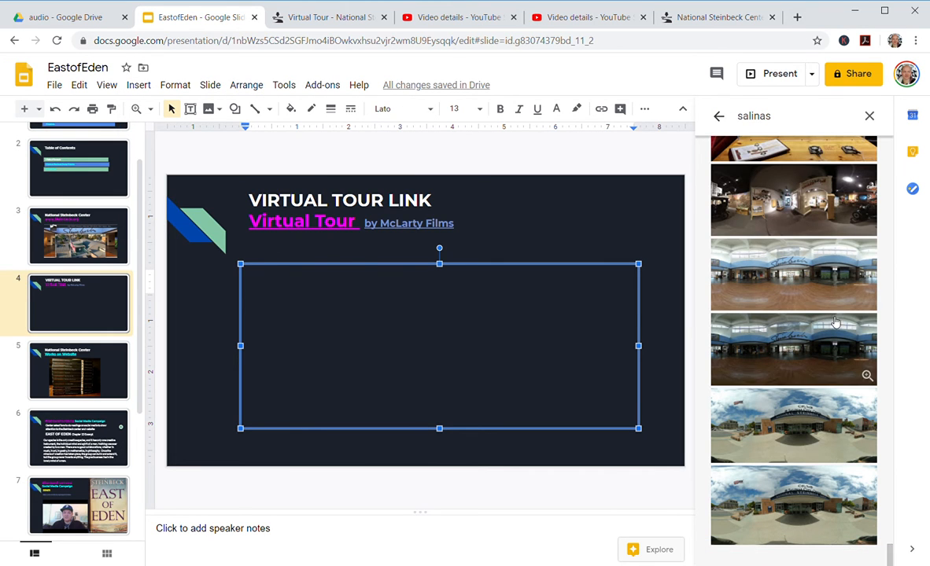
pyautogui.press('Backspace')
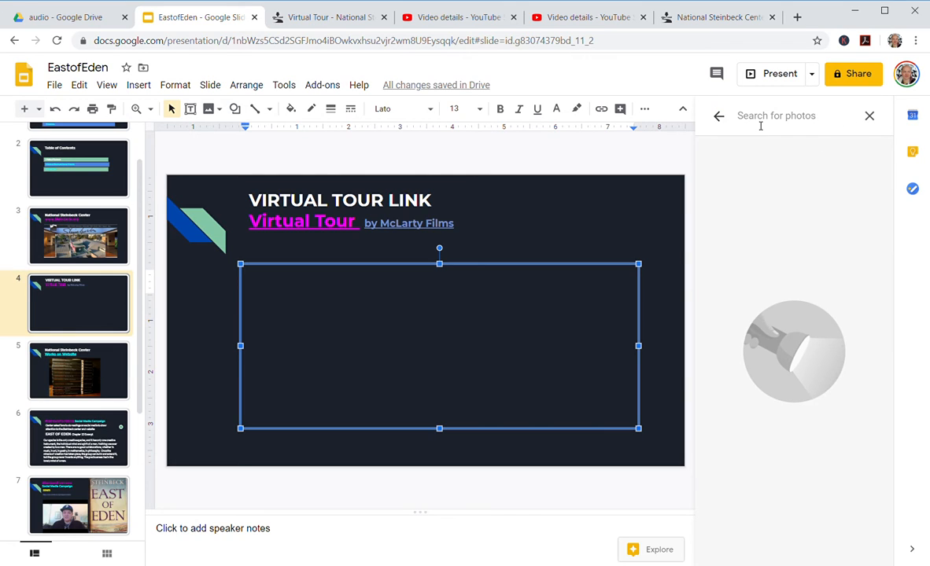
pyautogui.write('salinas')
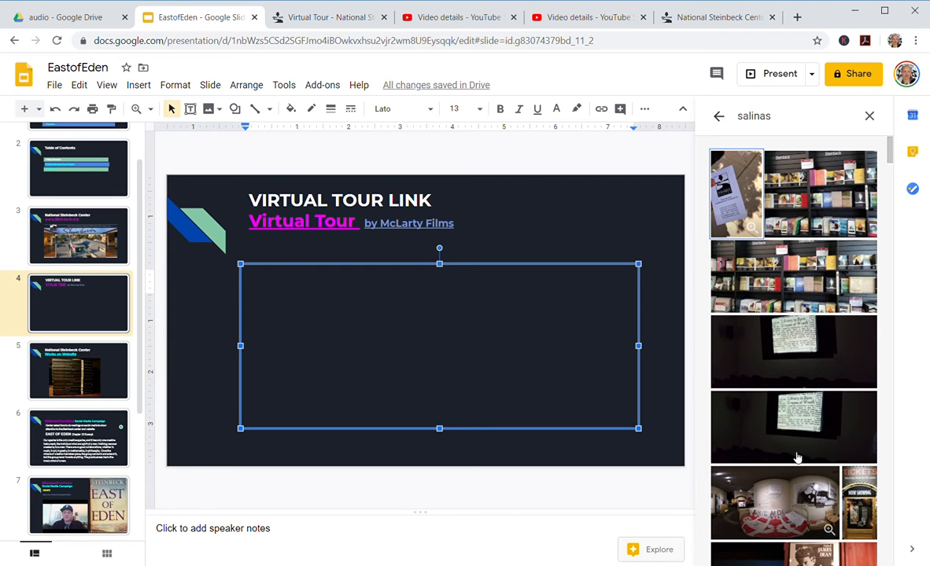
pyautogui.scroll(-3)
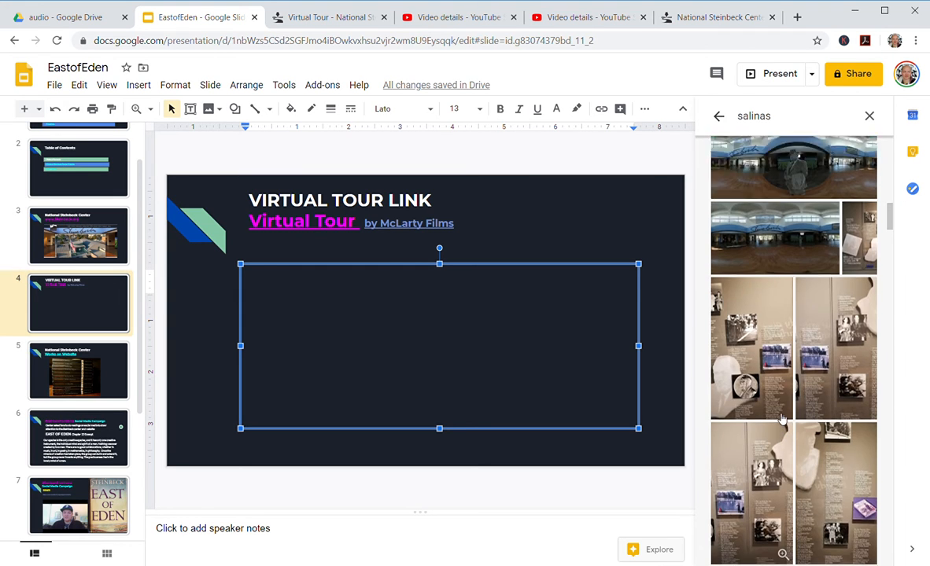
pyautogui.scroll(-3)
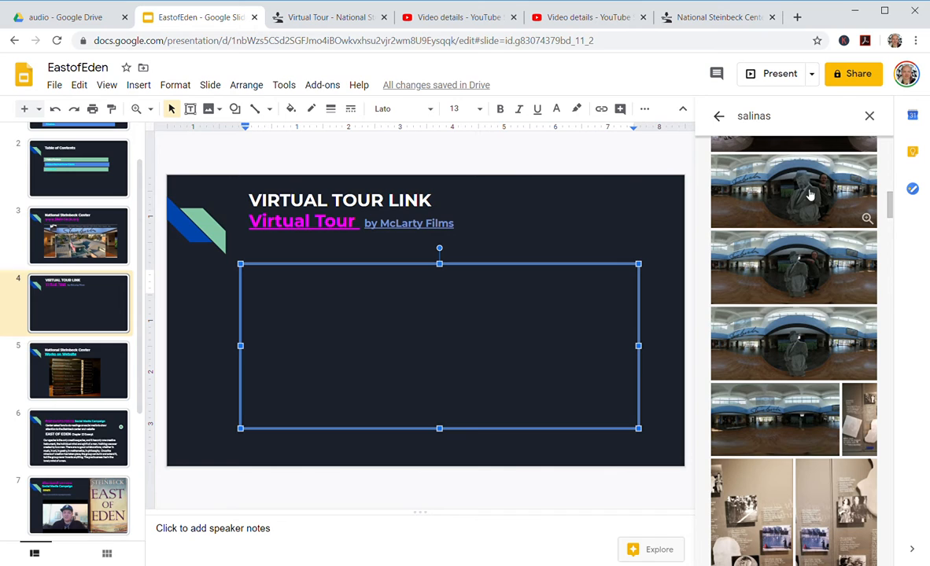
pyautogui.moveTo(803, 187)
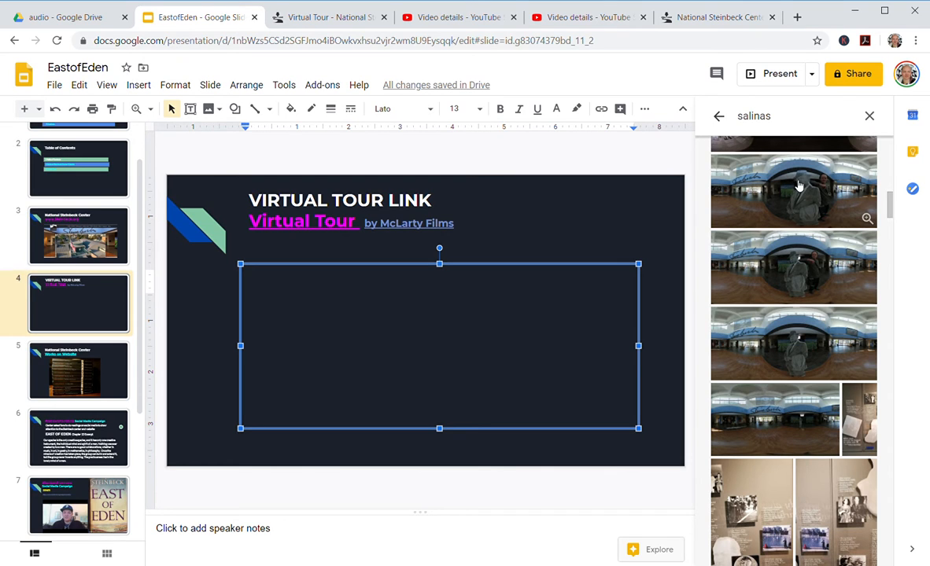
pyautogui.click(793, 191)
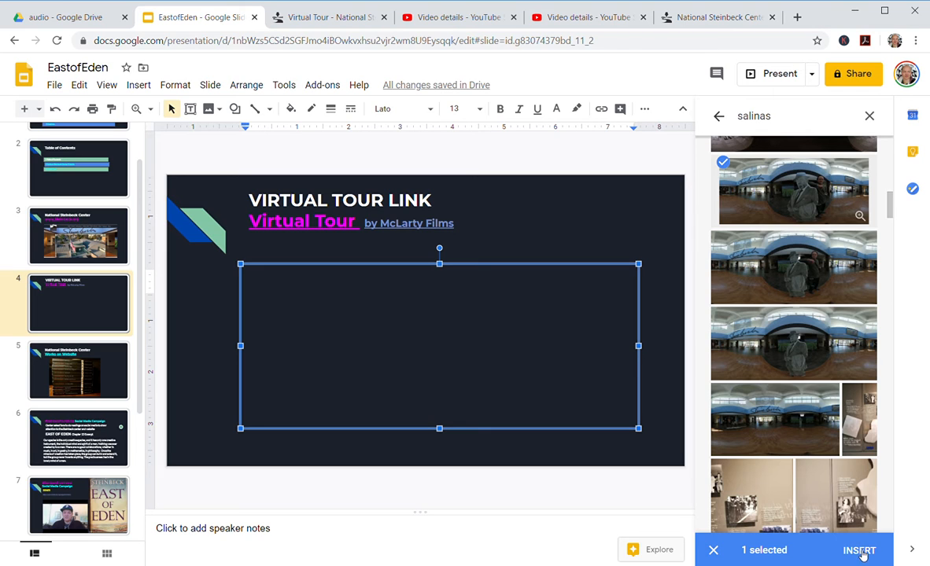
pyautogui.click(858, 550)
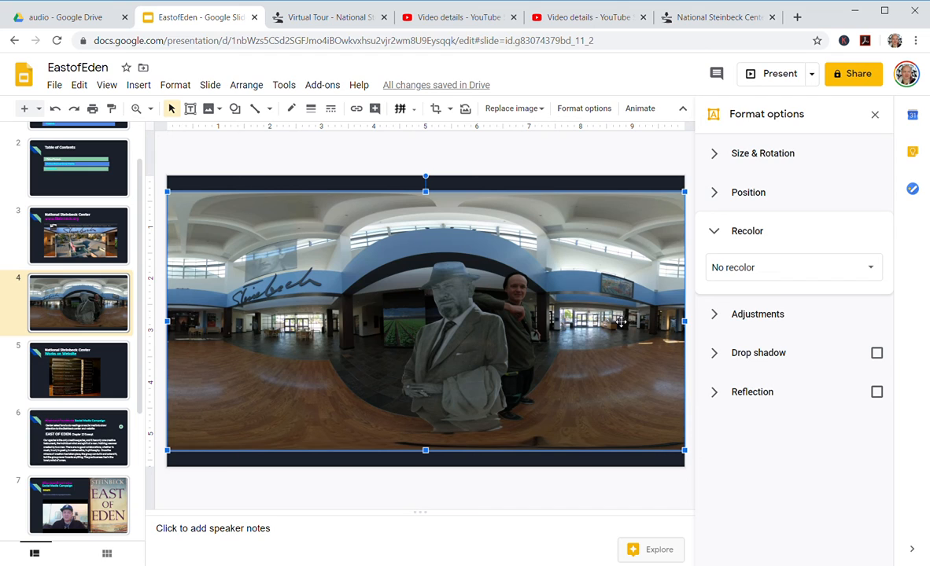
pyautogui.moveTo(827, 11)
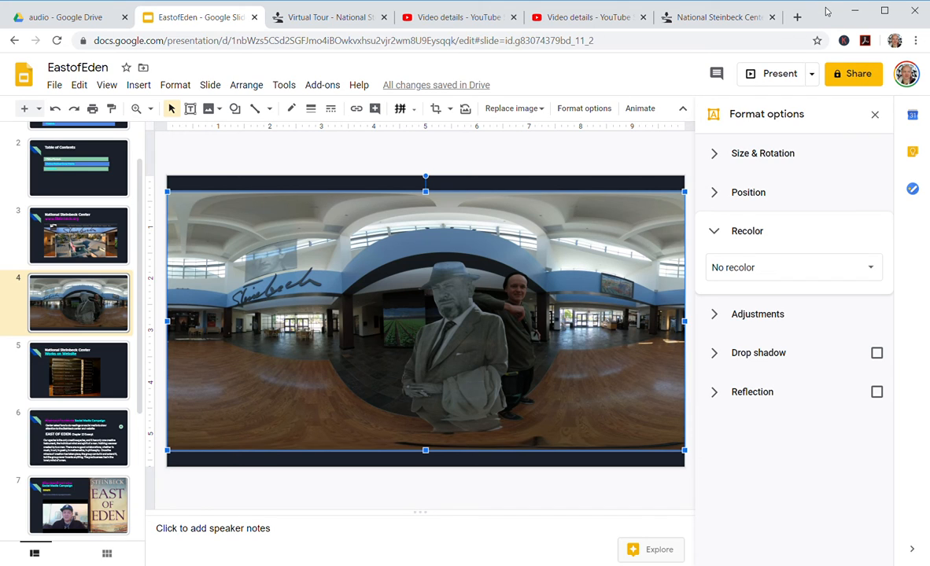
pyautogui.moveTo(533, 335)
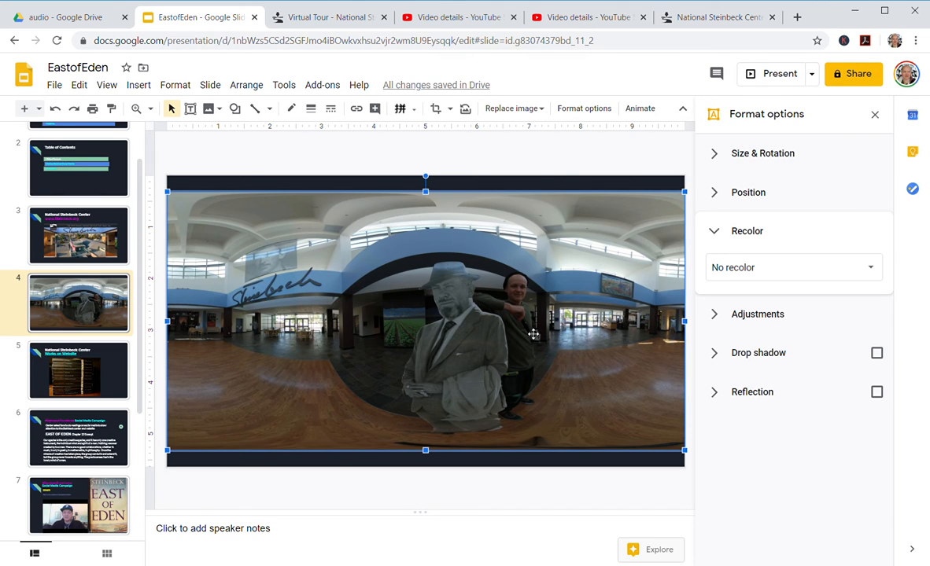
pyautogui.moveTo(492, 166)
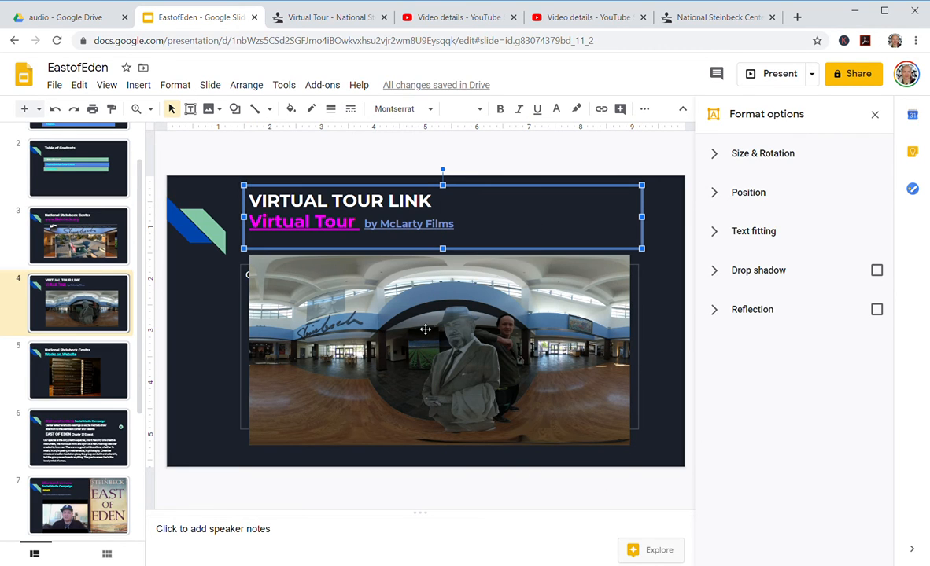
pyautogui.moveTo(819, 12)
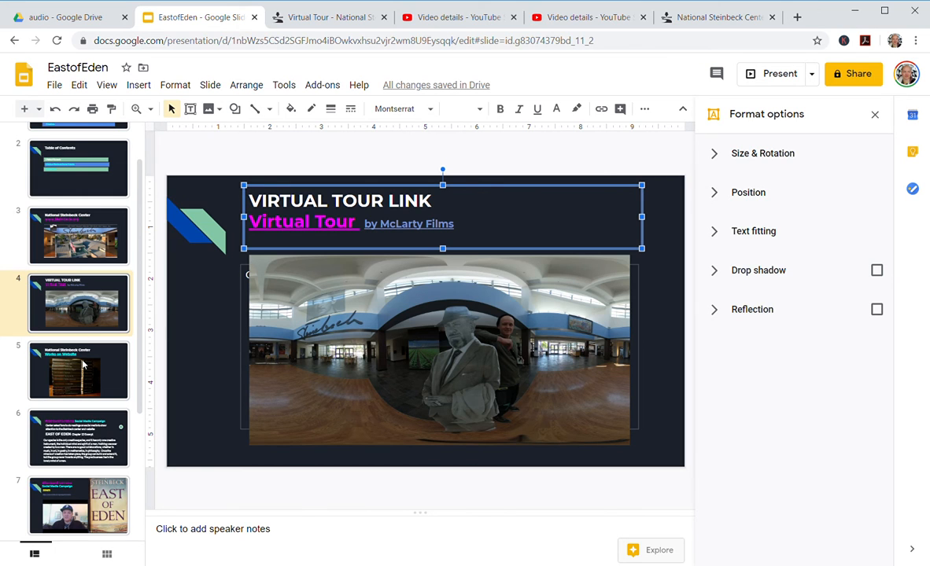
# Delete slide 5's existing bookshelf image and start a web image search.
pyautogui.click(78, 370)
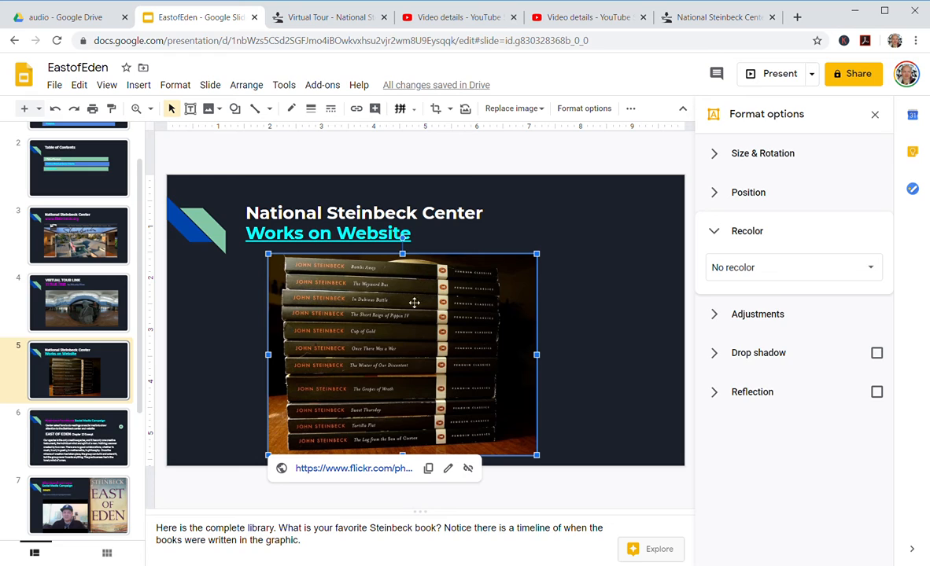
pyautogui.moveTo(481, 345)
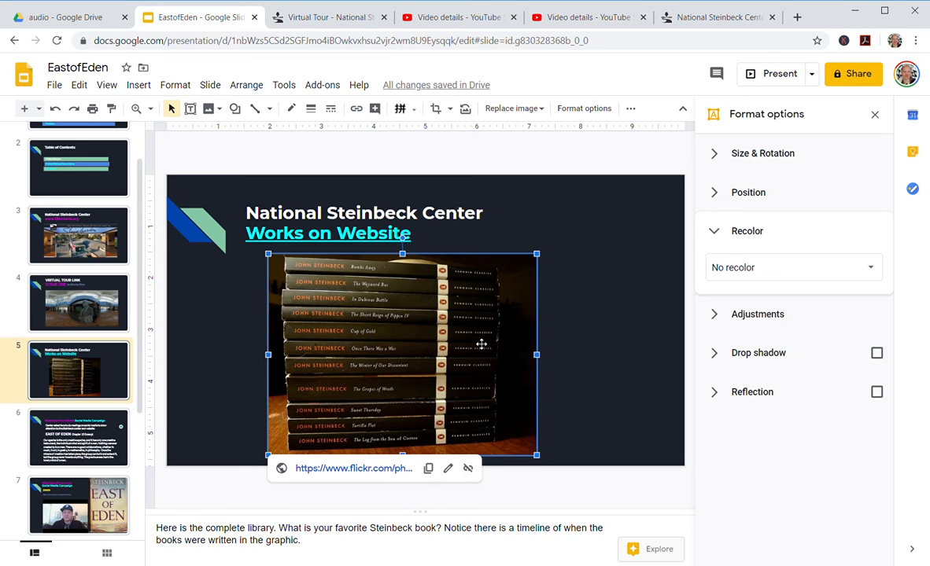
pyautogui.press('Delete')
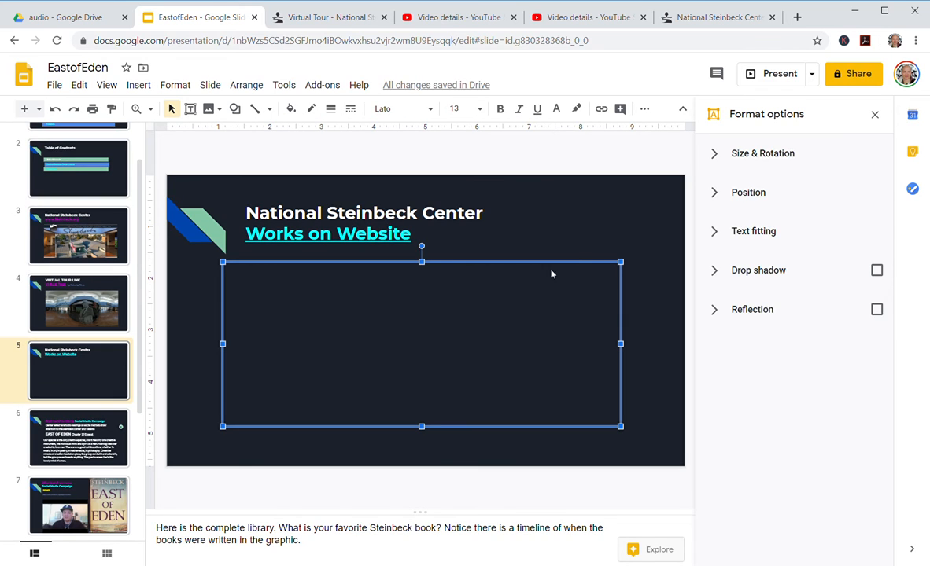
pyautogui.click(139, 85)
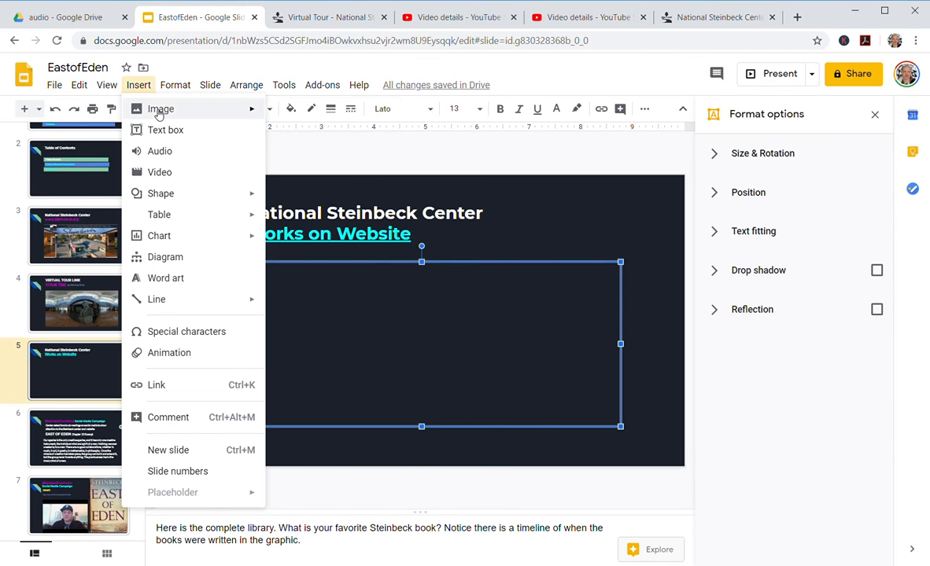
pyautogui.click(160, 109)
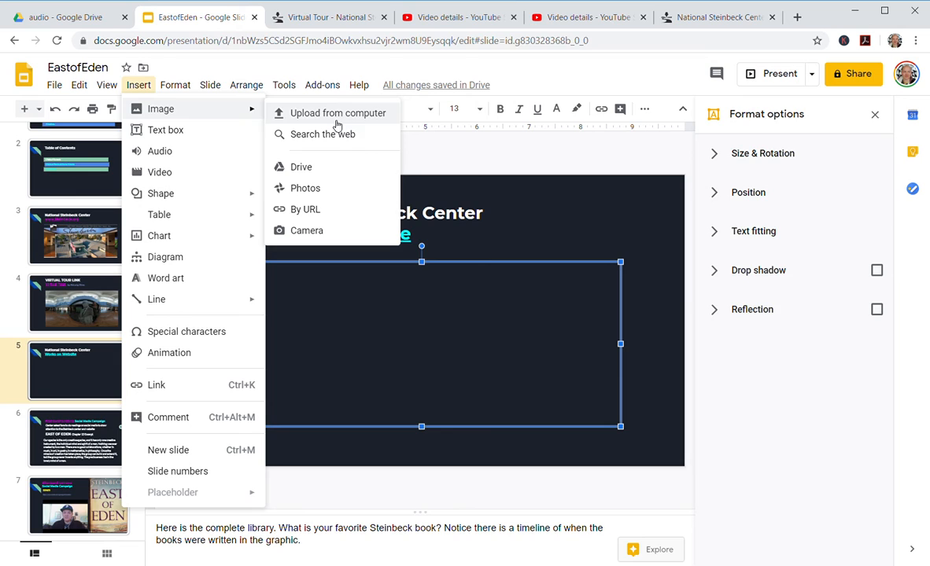
pyautogui.moveTo(305, 209)
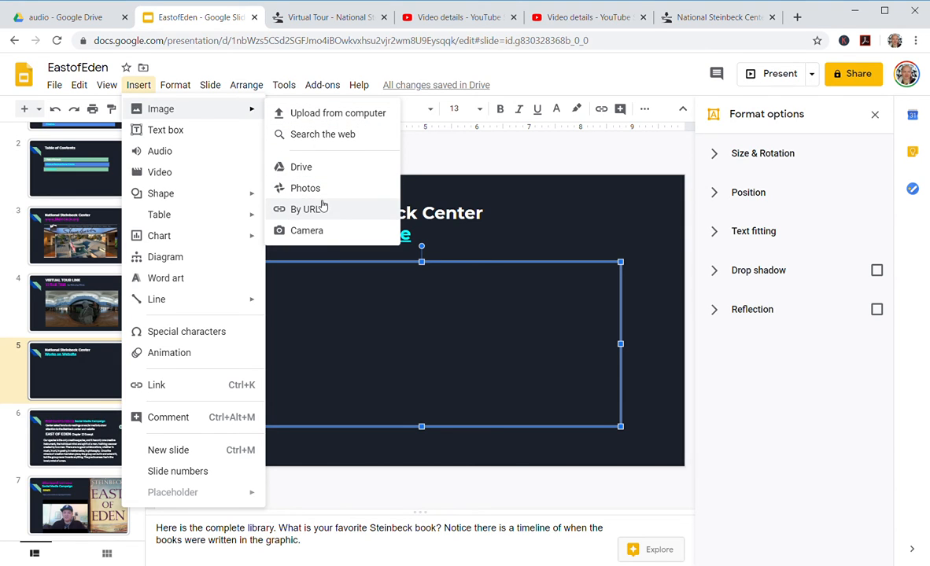
pyautogui.click(322, 134)
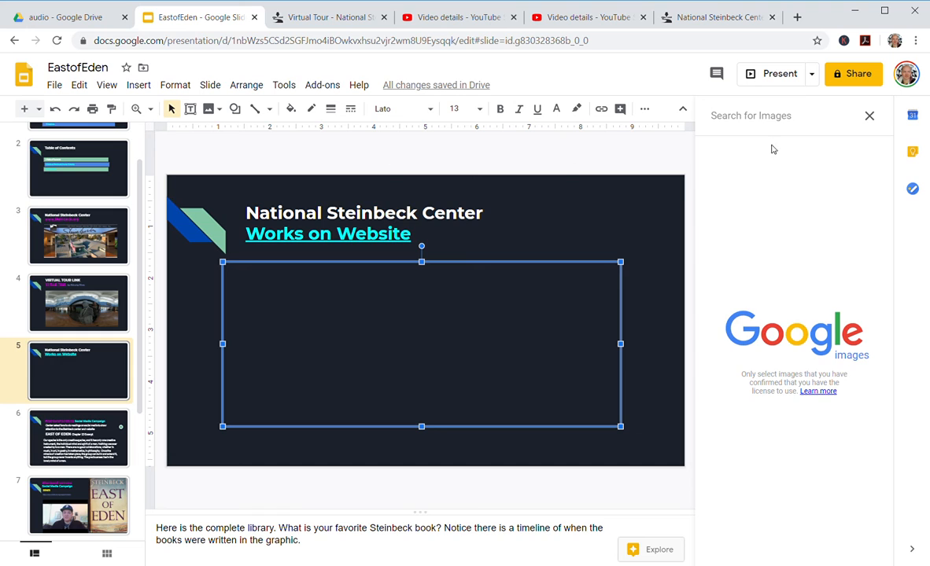
# Search 'steinbeck books' and insert the photo of a shelf of books.
pyautogui.write('steinbeck books')
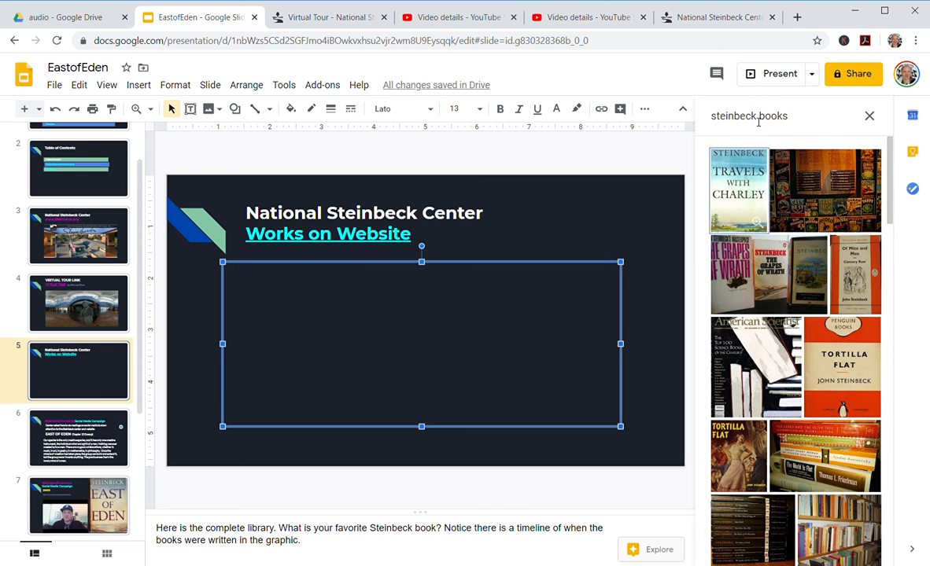
pyautogui.scroll(-3)
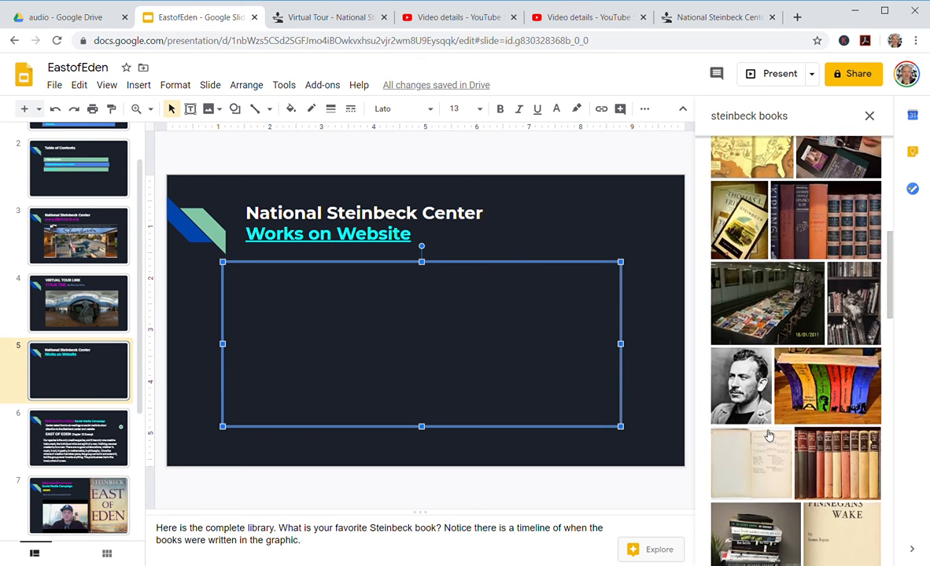
pyautogui.scroll(-3)
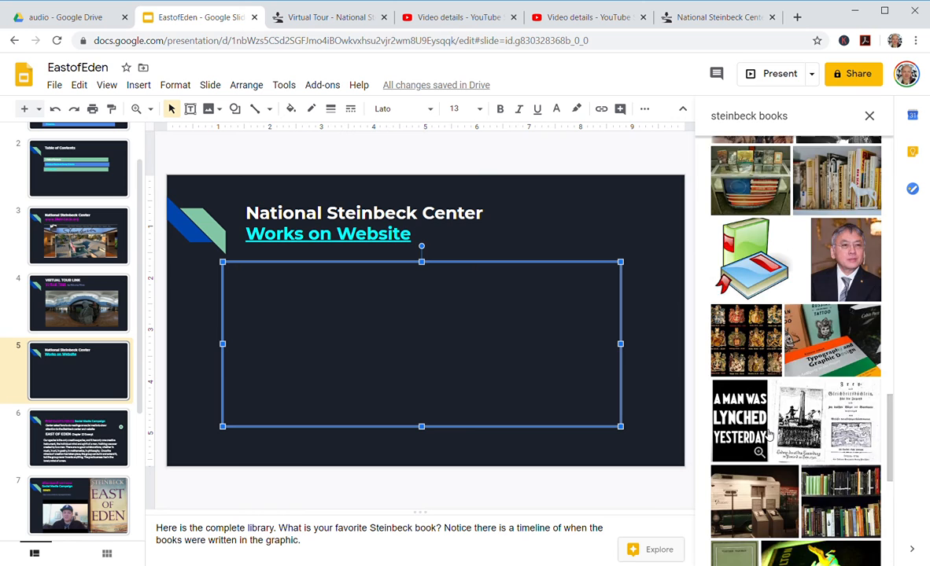
pyautogui.scroll(-3)
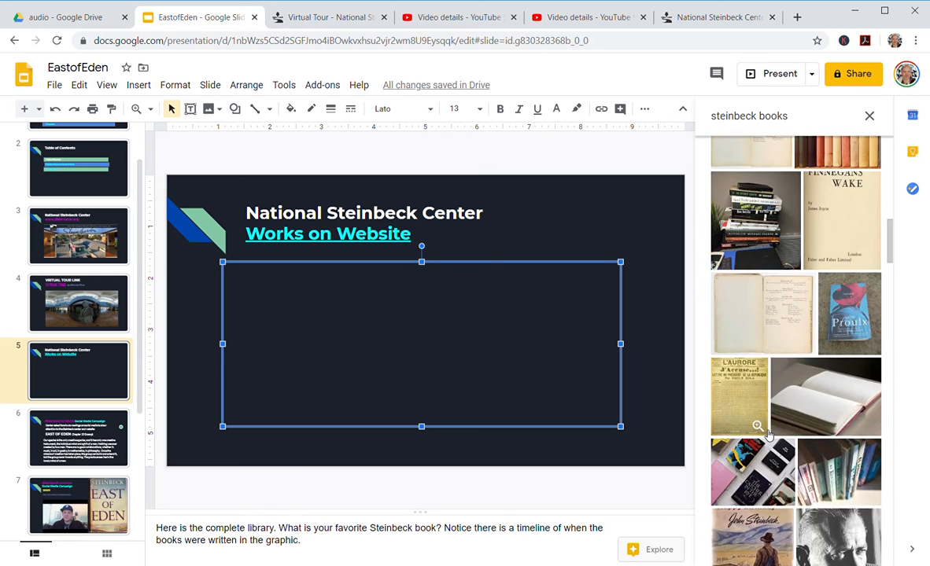
pyautogui.scroll(-3)
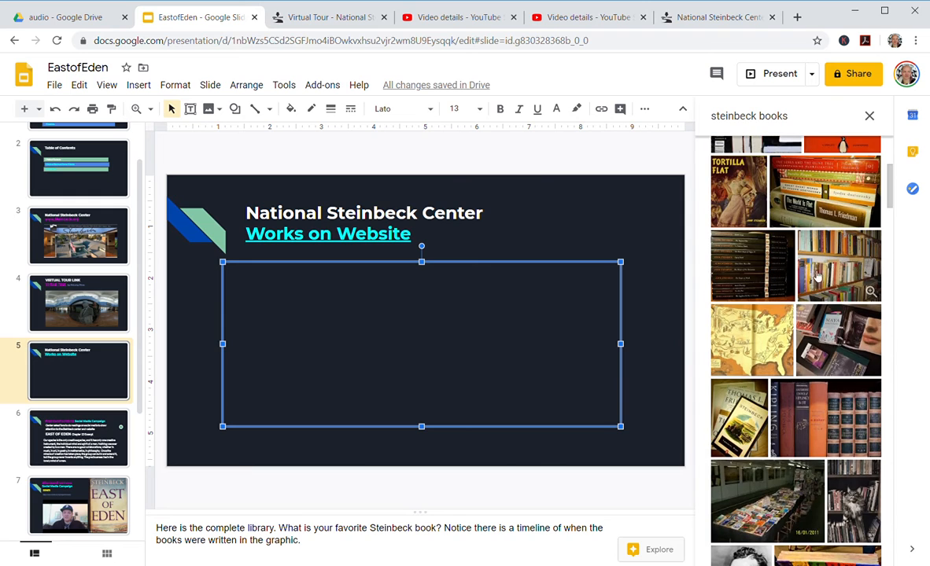
pyautogui.click(839, 265)
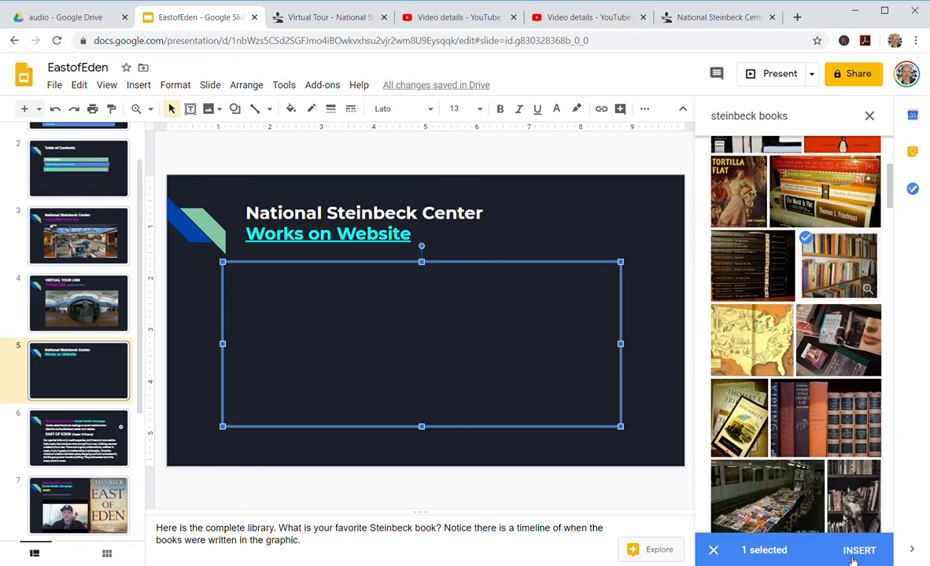
pyautogui.click(858, 550)
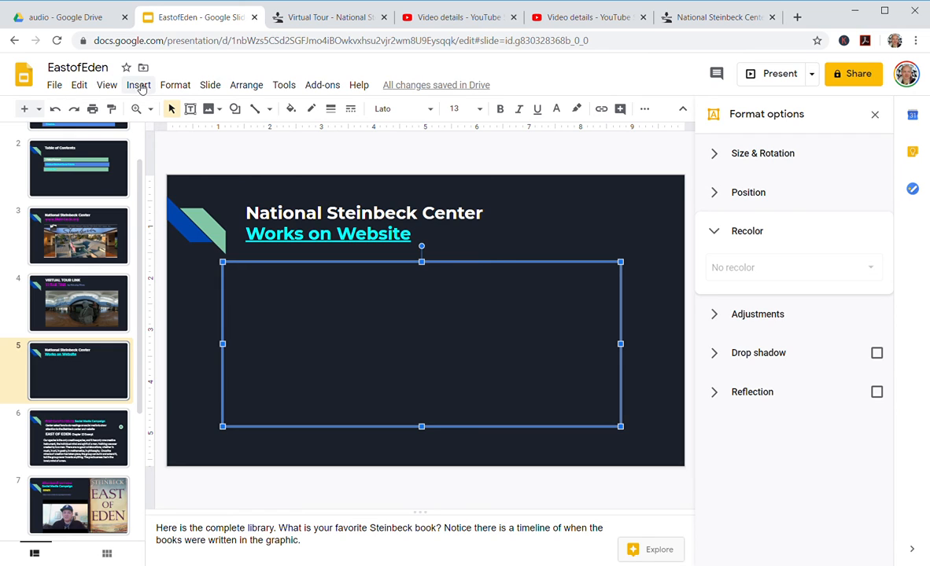
pyautogui.moveTo(144, 89)
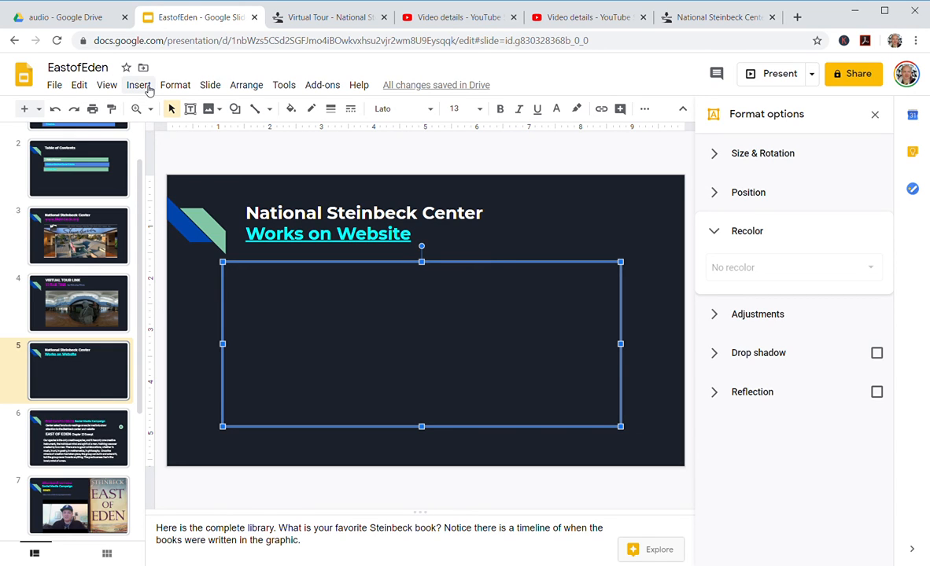
# Open the Drive photos folder, toggle list and grid view, and pick the bookshelf screenshot.
pyautogui.click(139, 85)
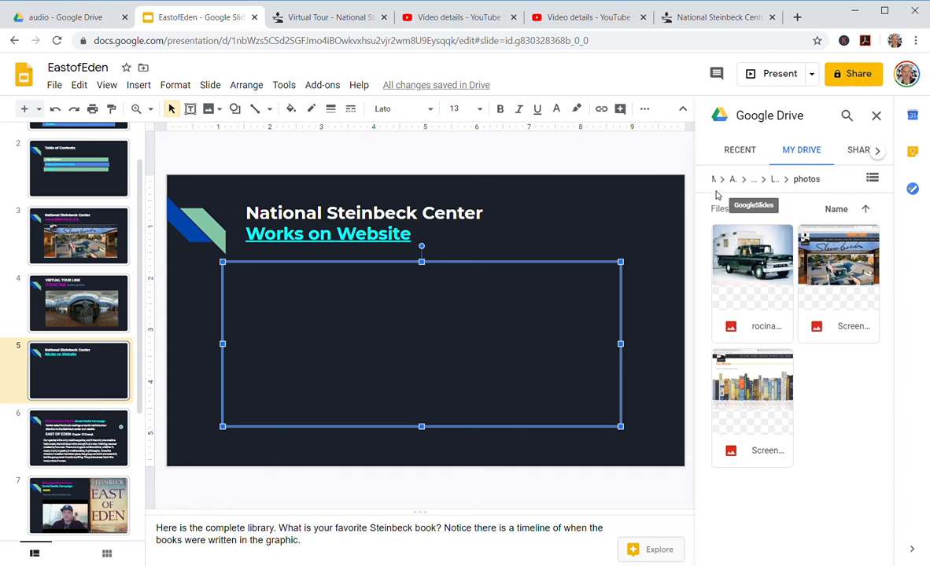
pyautogui.click(872, 177)
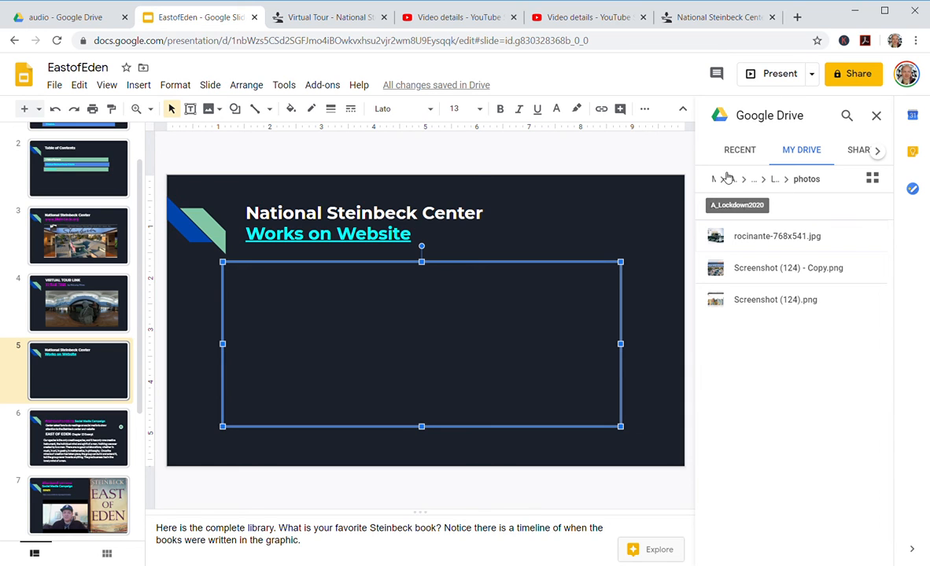
pyautogui.click(872, 178)
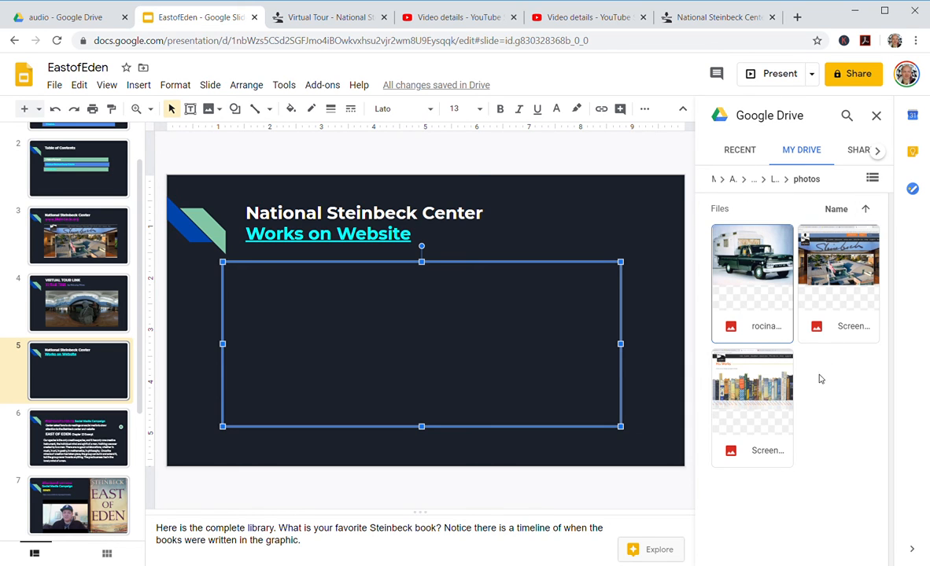
pyautogui.click(752, 393)
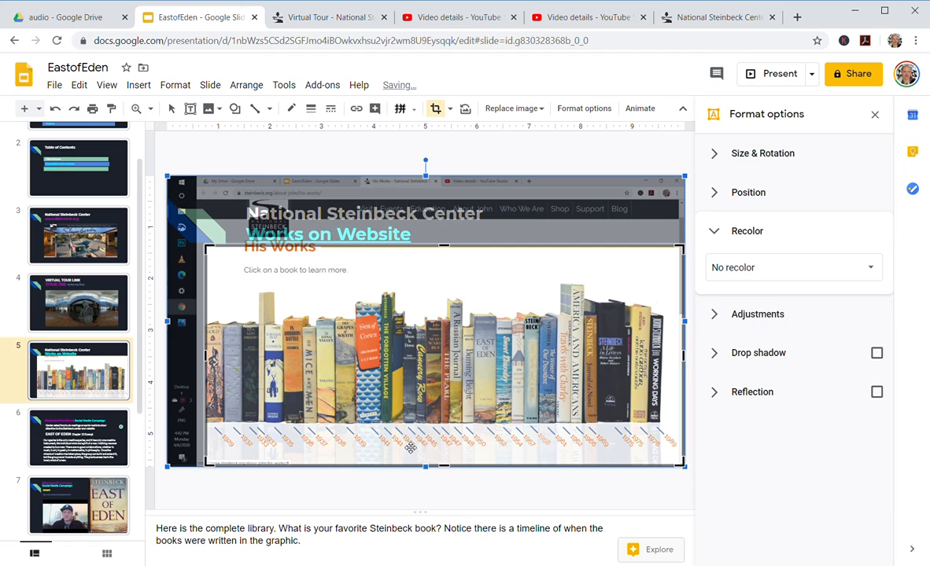
pyautogui.moveTo(512, 426)
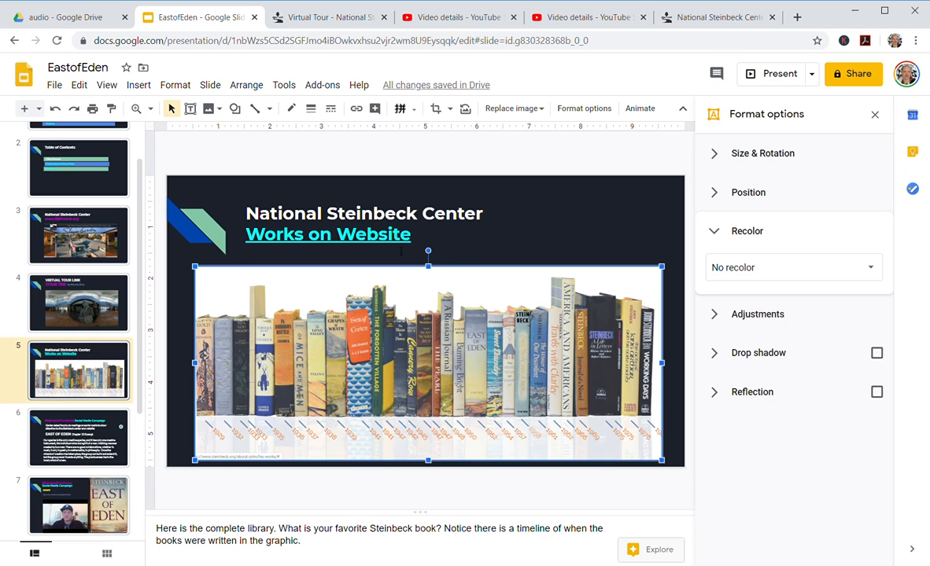
# Return to slide 4 to review its lobby photo.
pyautogui.click(79, 303)
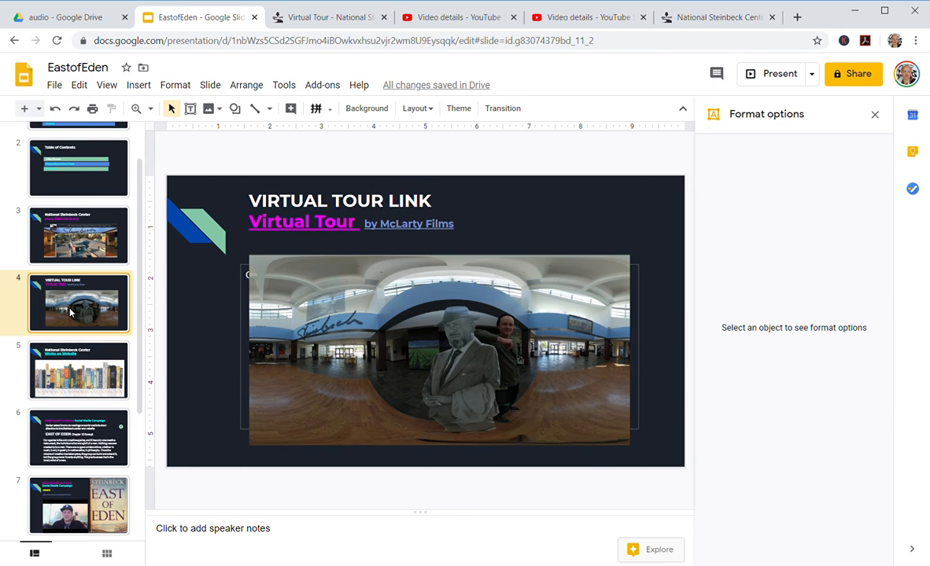
pyautogui.click(78, 234)
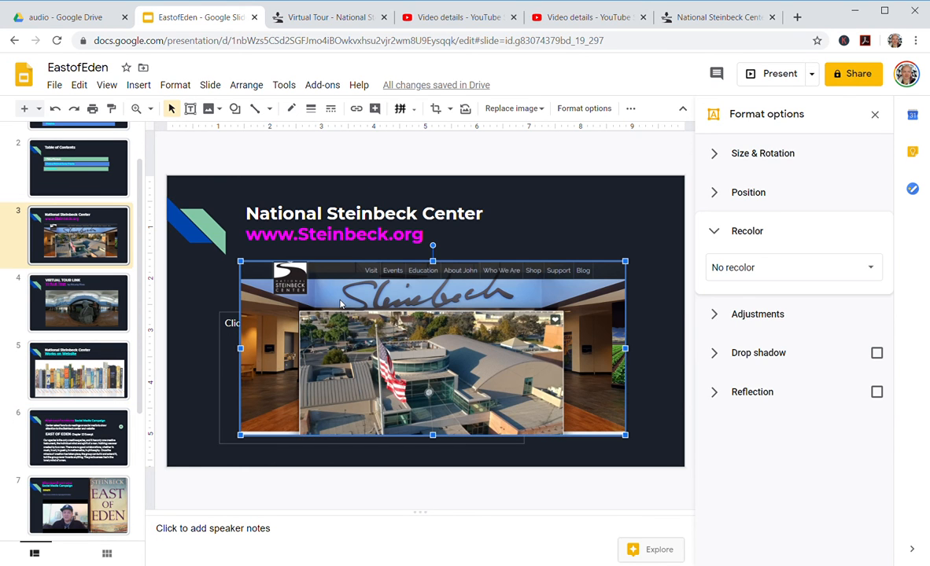
pyautogui.click(79, 370)
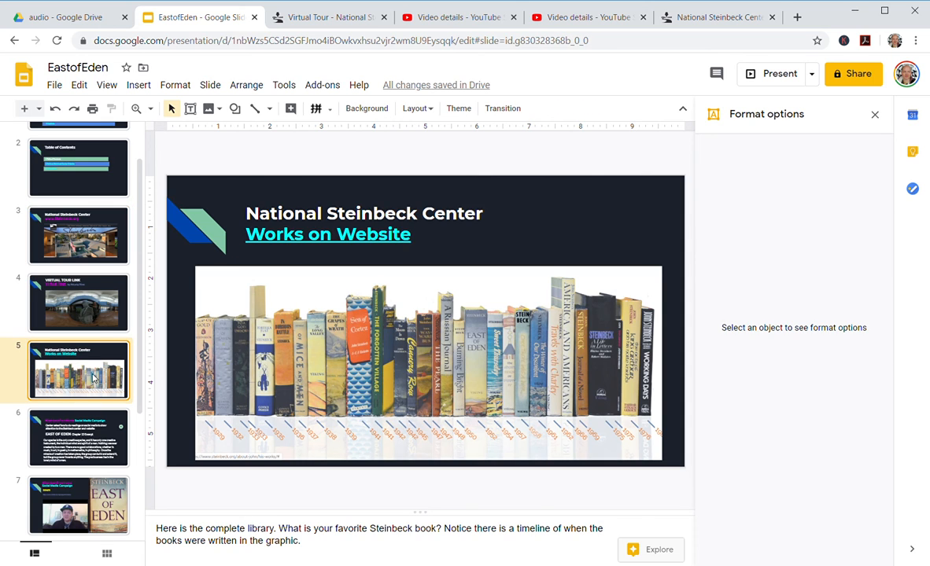
pyautogui.moveTo(270, 318)
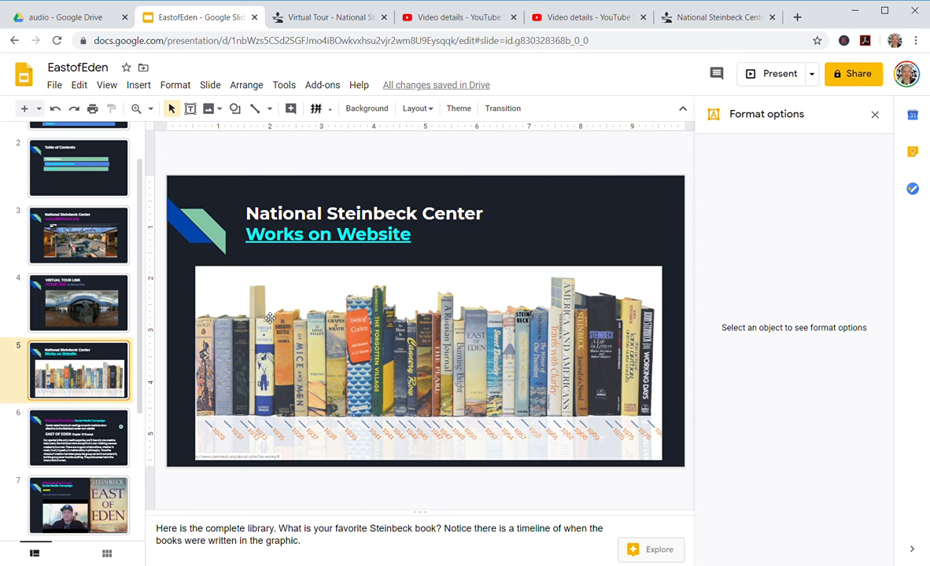
pyautogui.moveTo(237, 291)
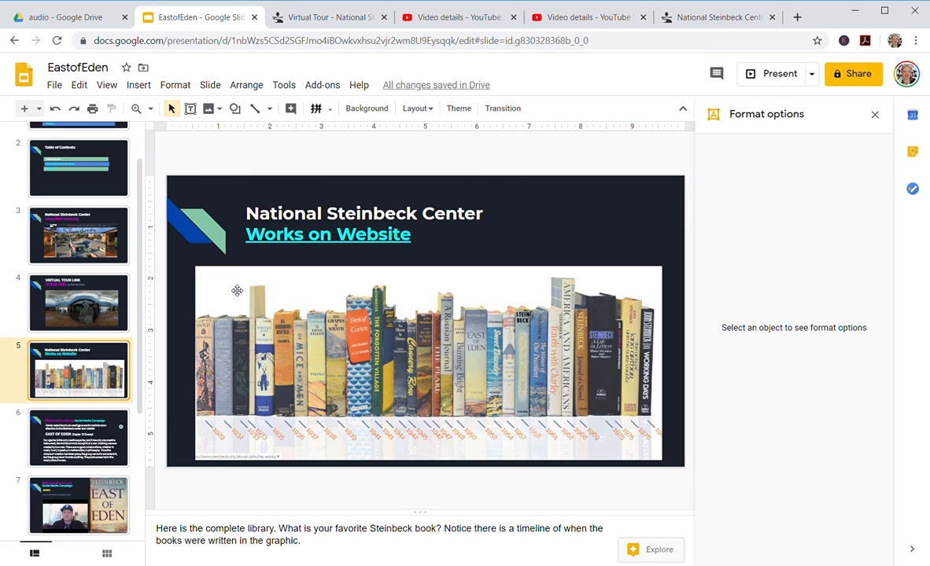
pyautogui.moveTo(400, 305)
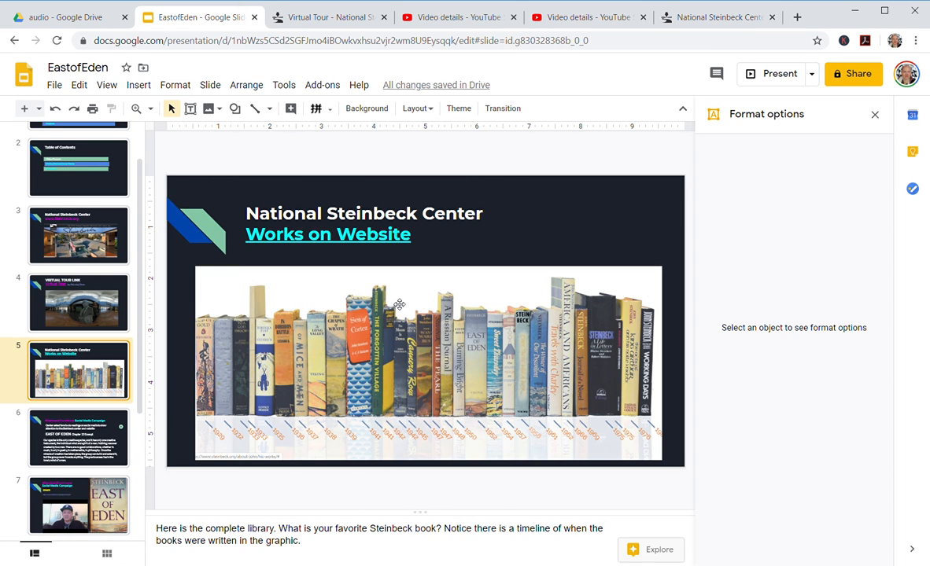
pyautogui.moveTo(470, 325)
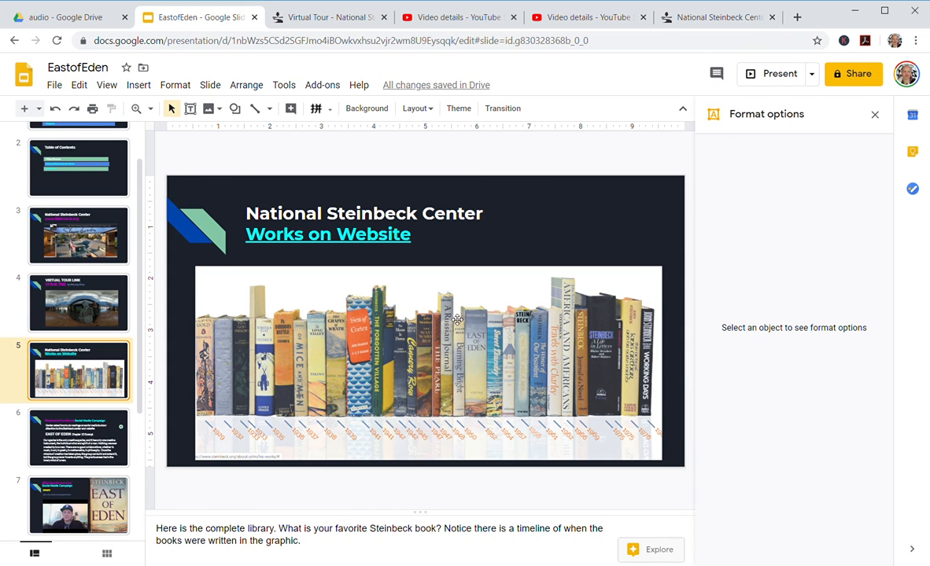
pyautogui.moveTo(396, 341)
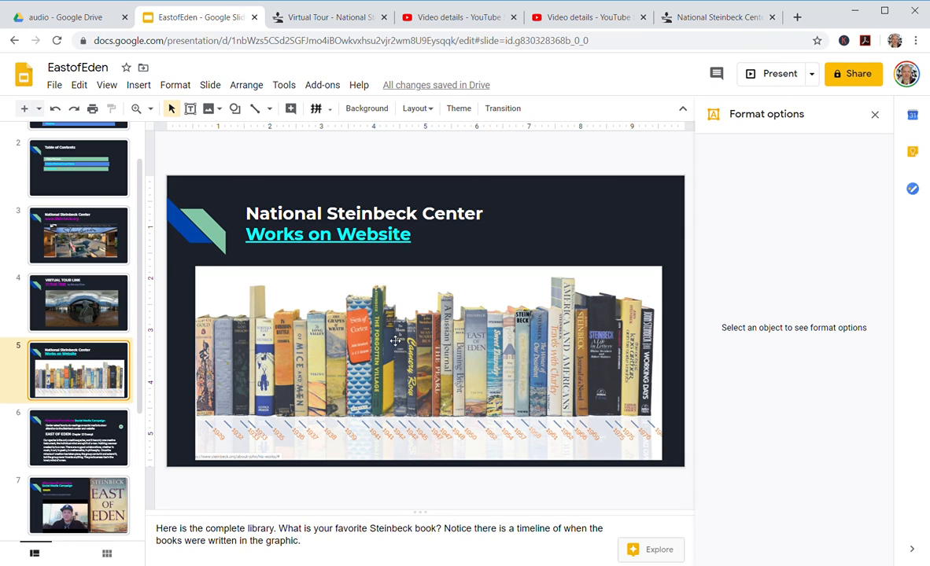
pyautogui.moveTo(373, 386)
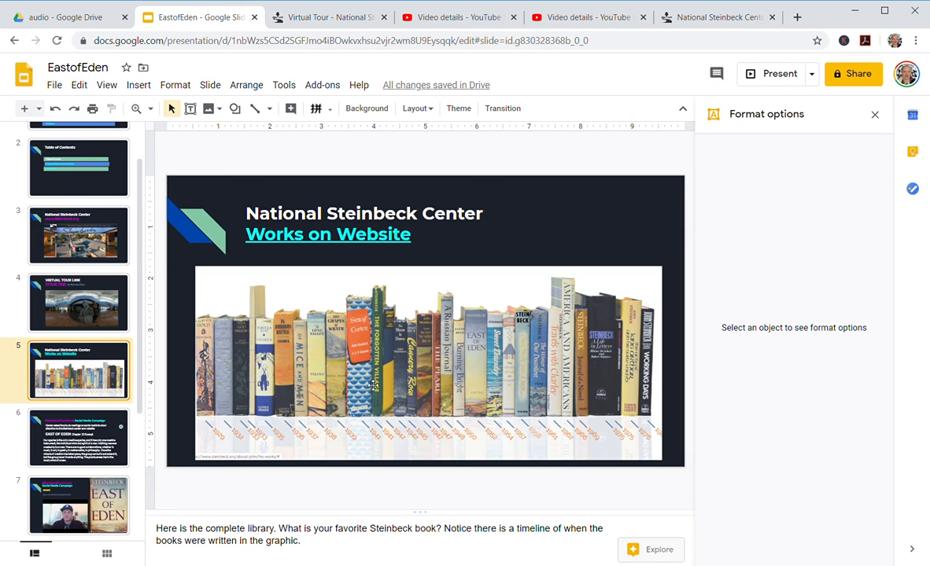
pyautogui.moveTo(419, 309)
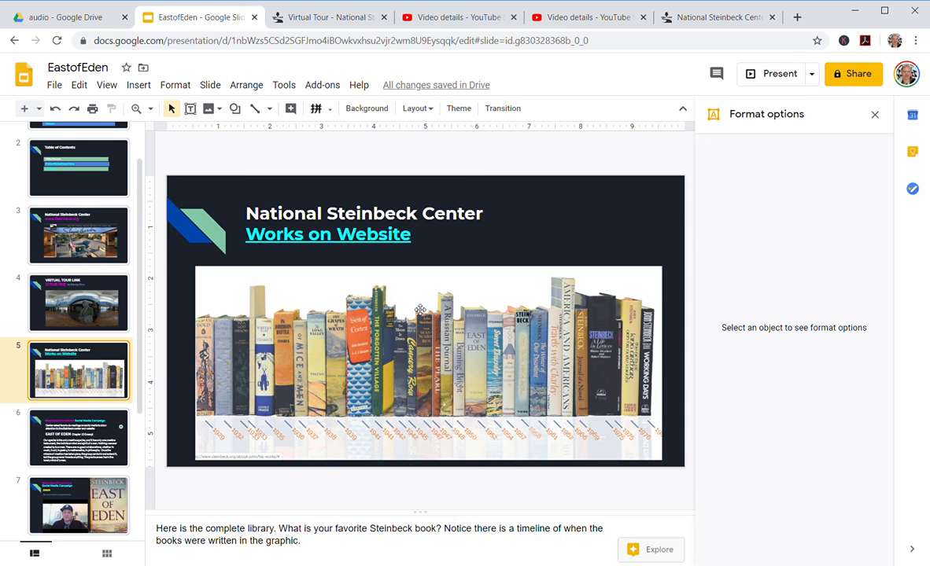
pyautogui.moveTo(385, 314)
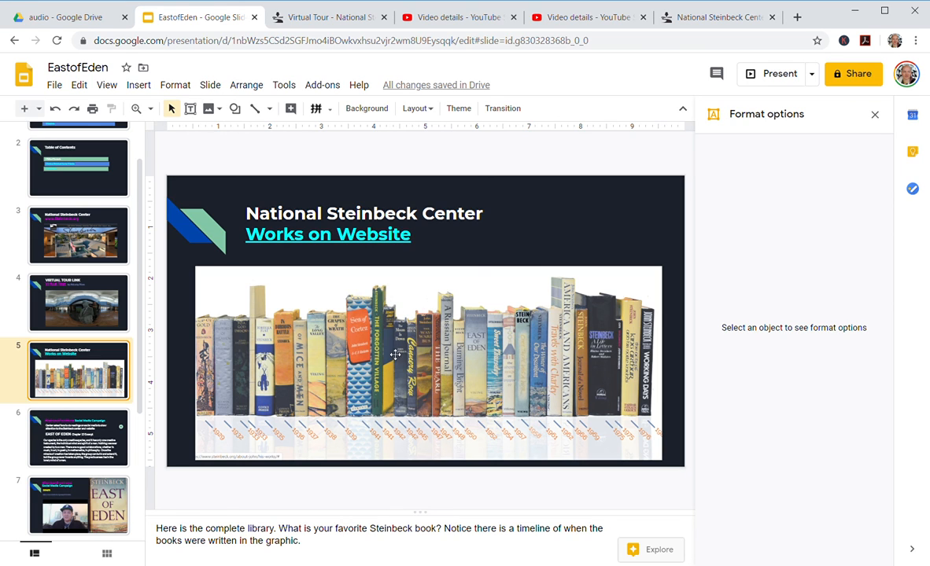
pyautogui.moveTo(373, 313)
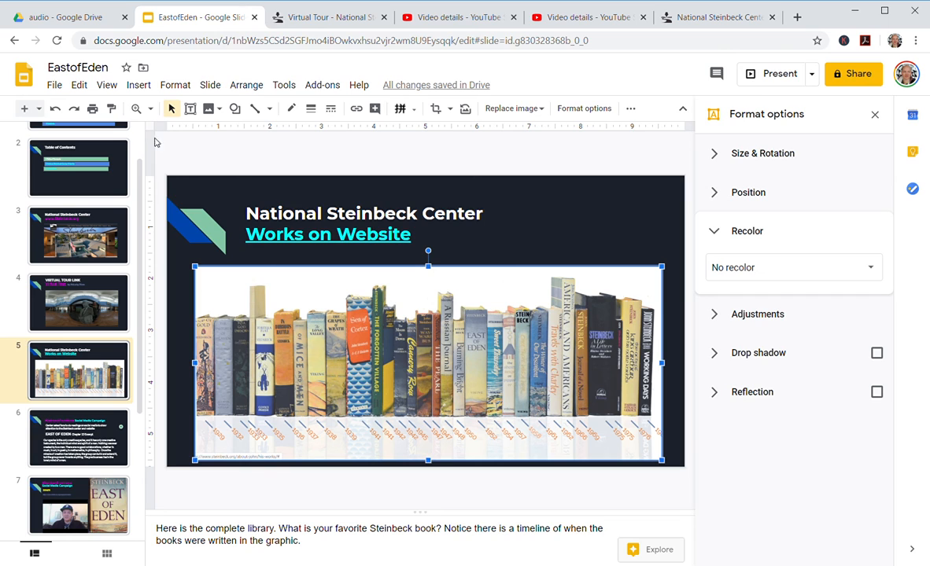
pyautogui.click(139, 84)
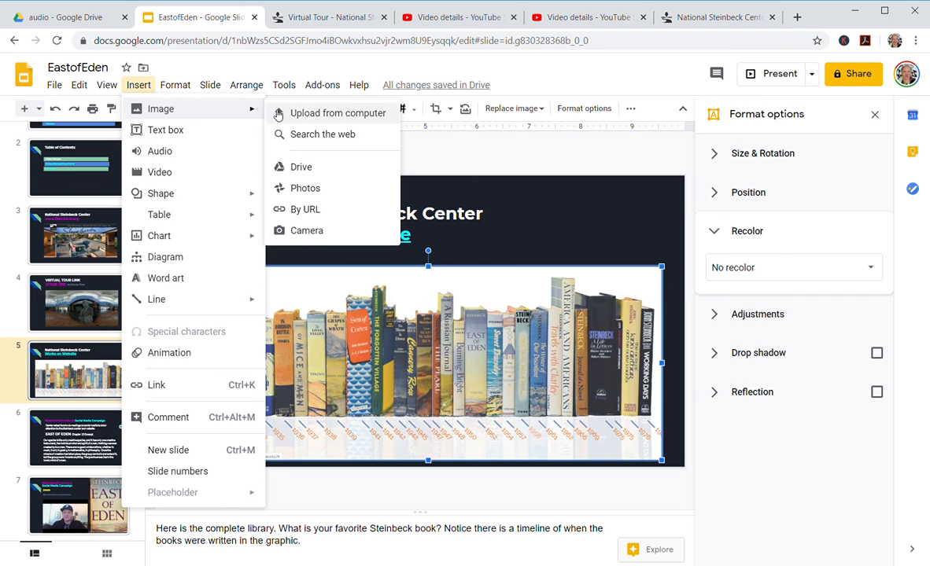
pyautogui.moveTo(353, 169)
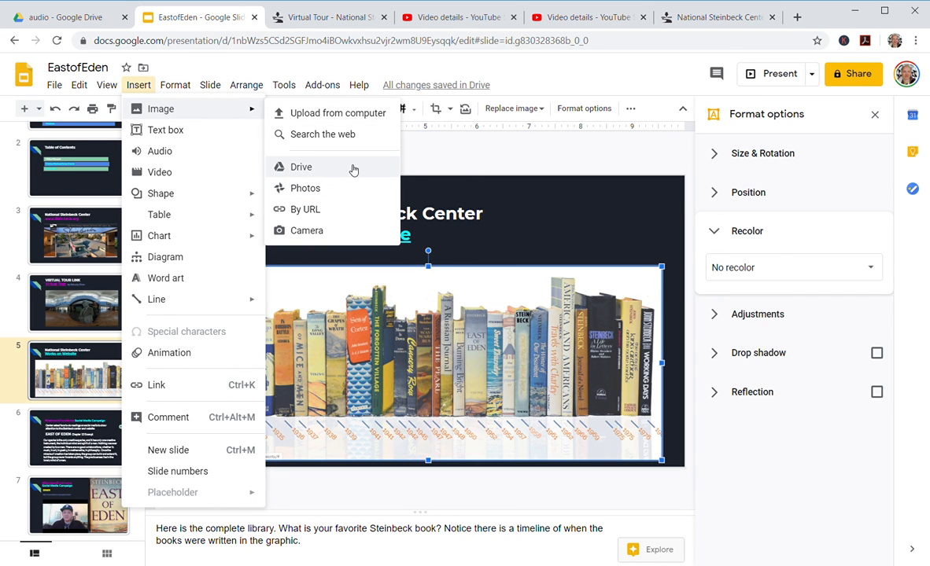
pyautogui.moveTo(342, 175)
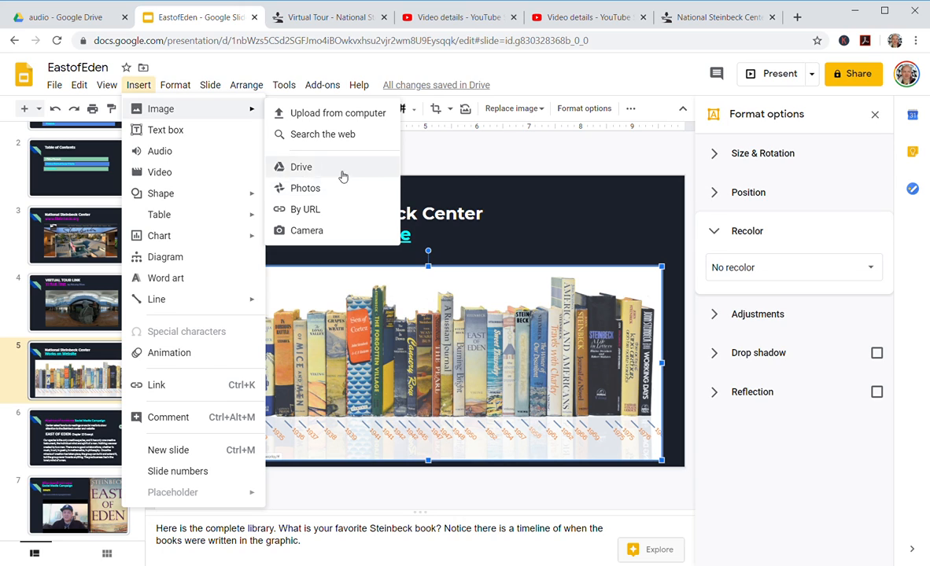
pyautogui.moveTo(606, 242)
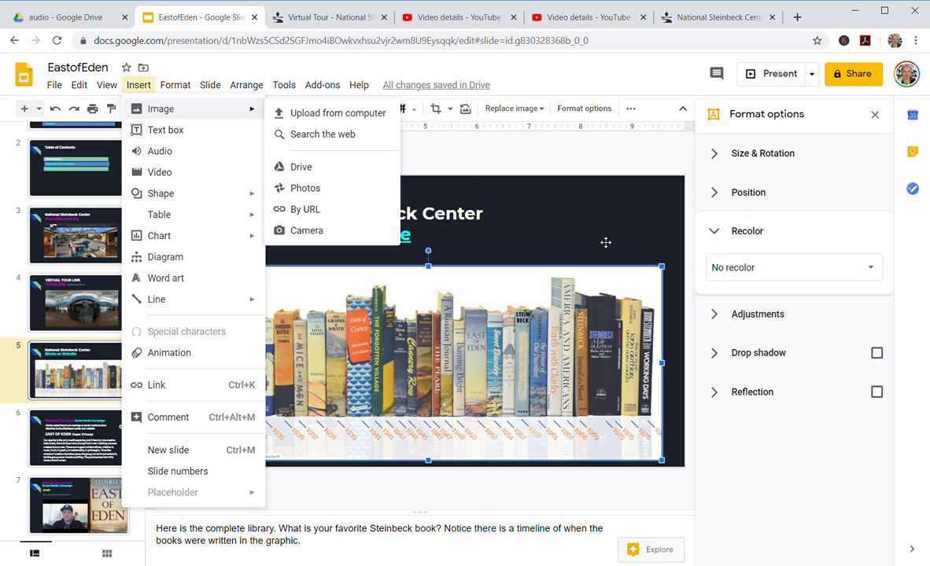
pyautogui.moveTo(329, 176)
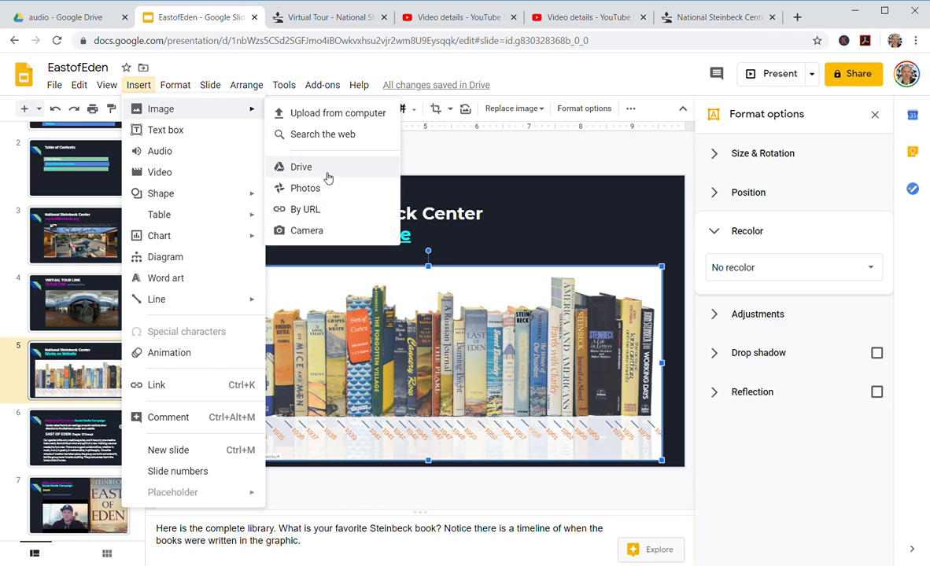
pyautogui.moveTo(331, 231)
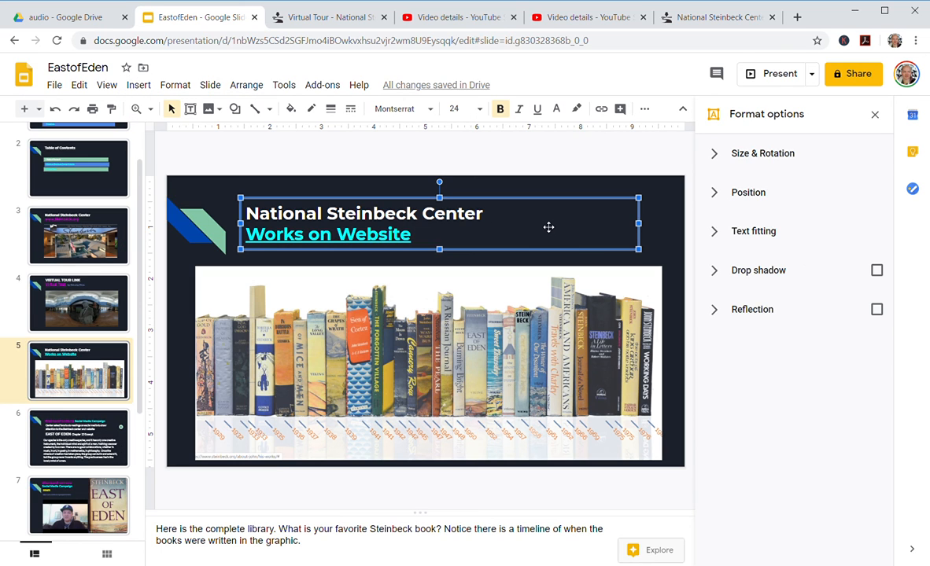
pyautogui.moveTo(325, 391)
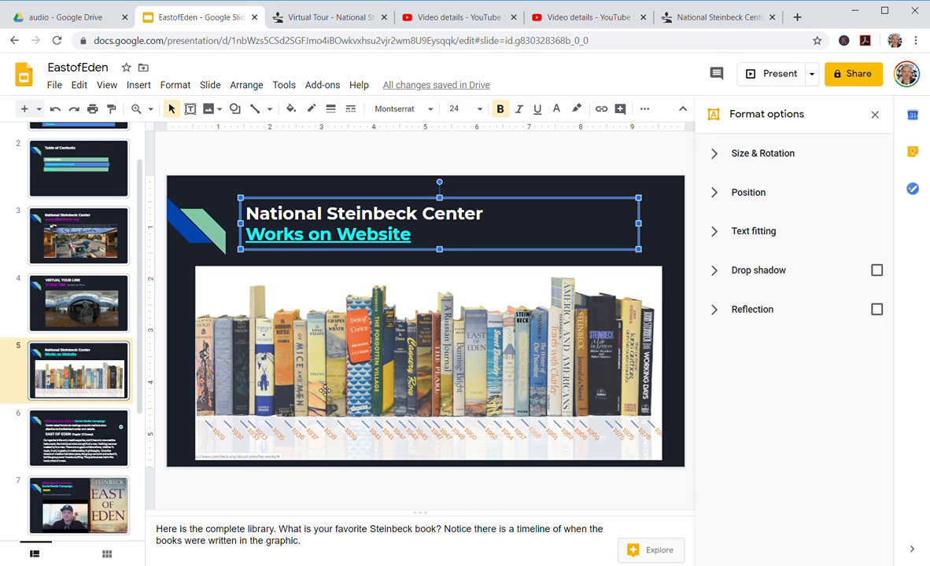
pyautogui.moveTo(672, 249)
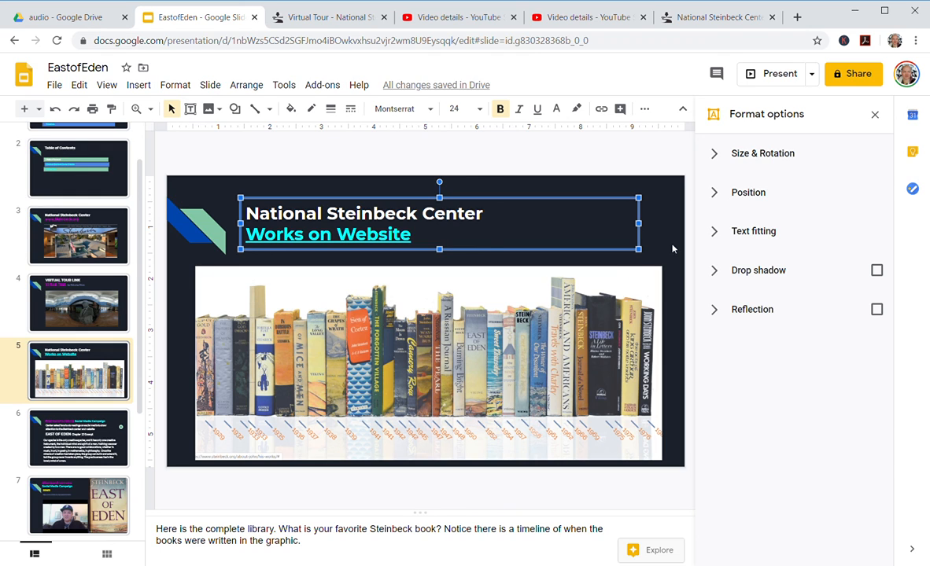